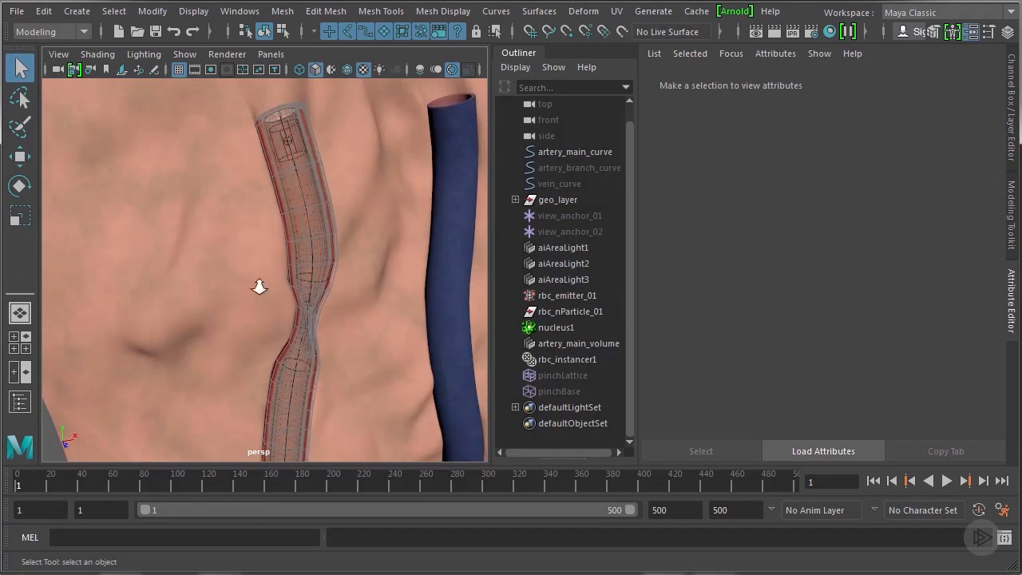
Inspect the artery tube from the side and load the artery_main_volume field's settings
left_click_drag(259, 288, 325, 339)
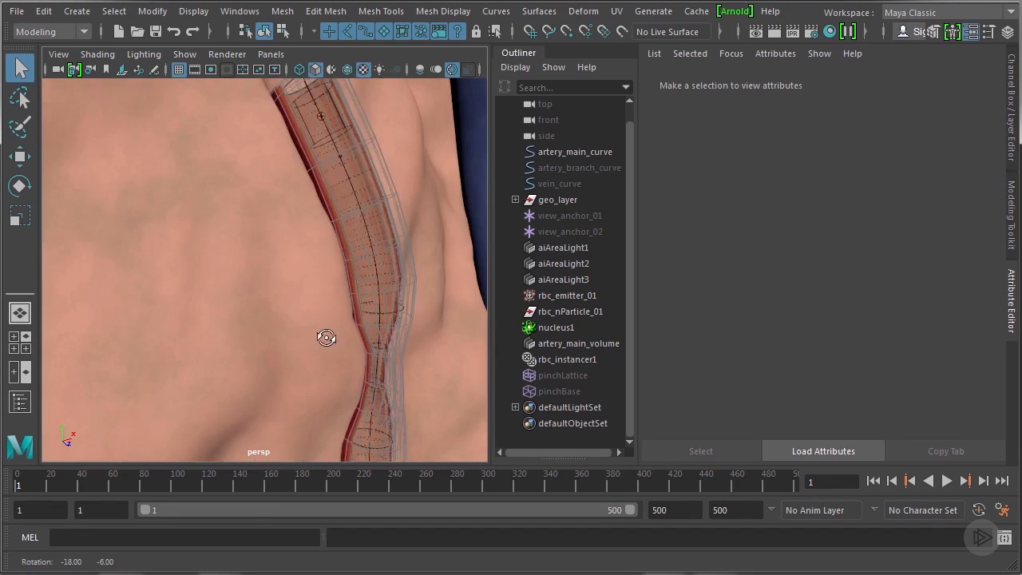
left_click_drag(326, 337, 275, 313)
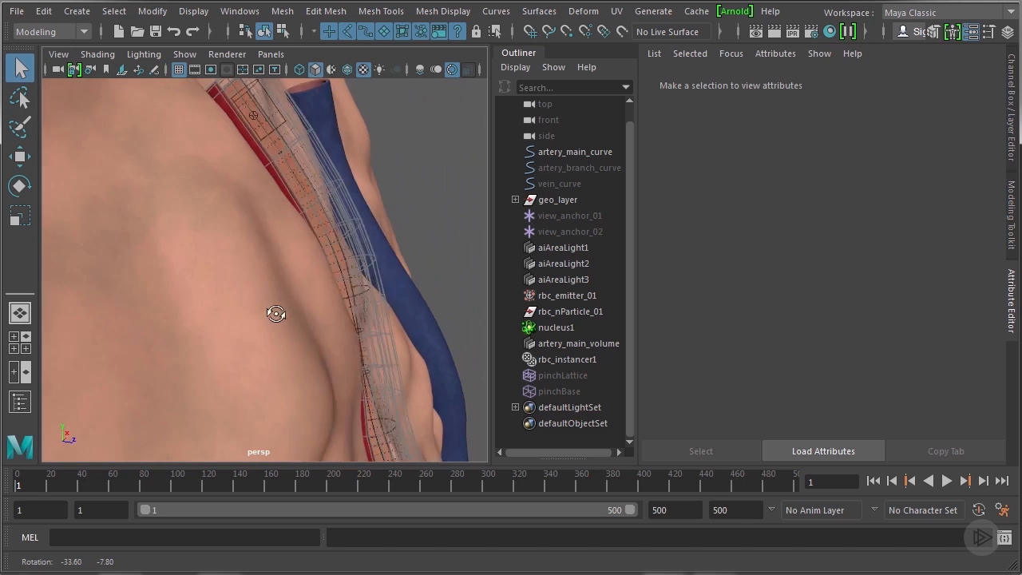
left_click_drag(275, 313, 351, 323)
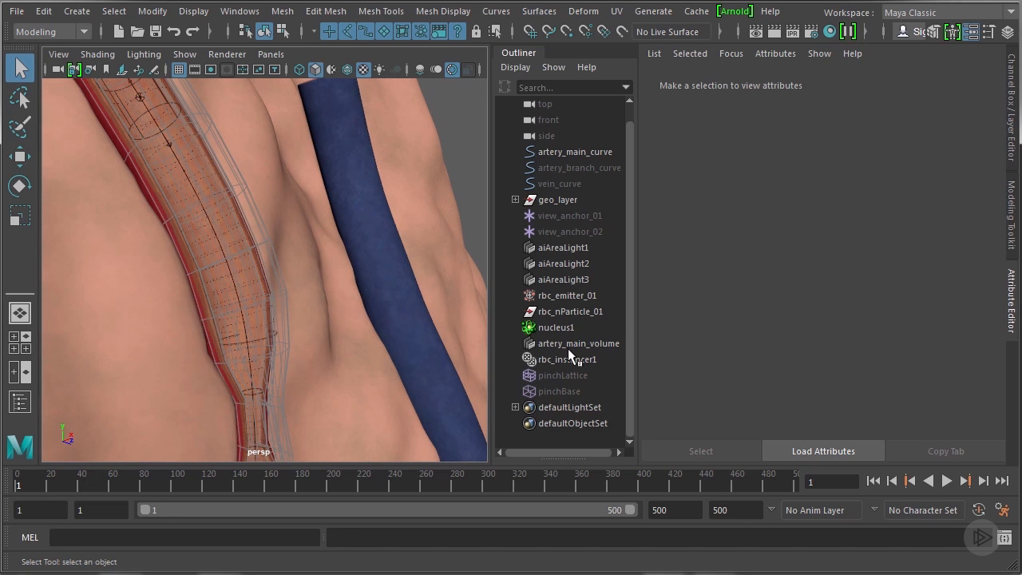
left_click(578, 343)
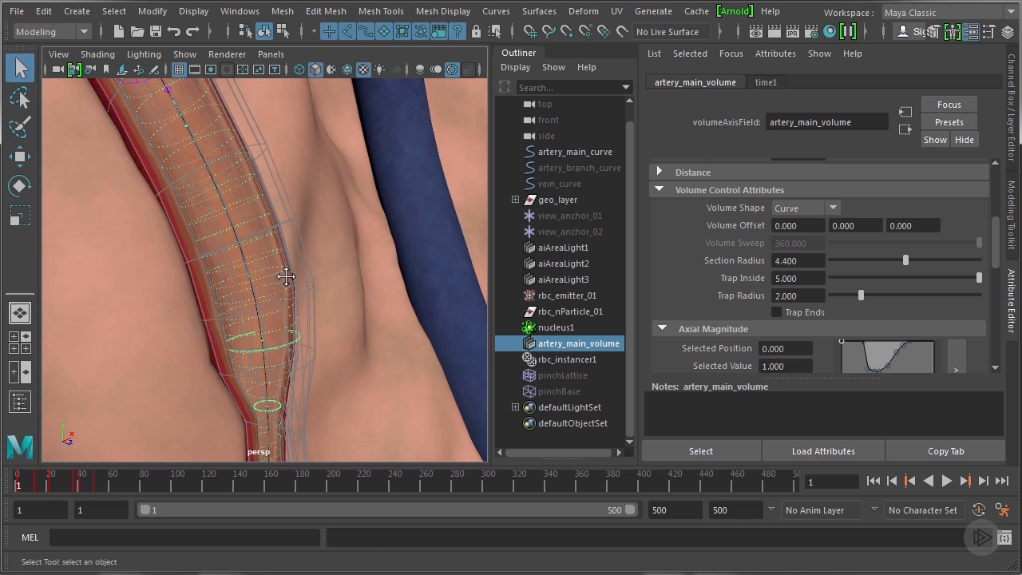
mouse_move(313, 290)
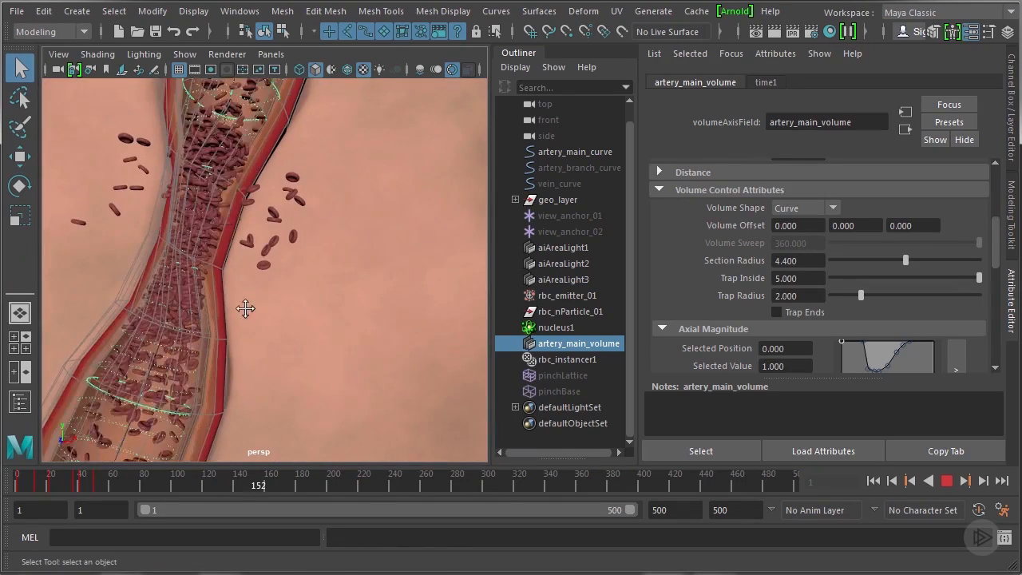
Pause the blood cell simulation at frame 197 after watching cells flow along the artery
left_click(955, 486)
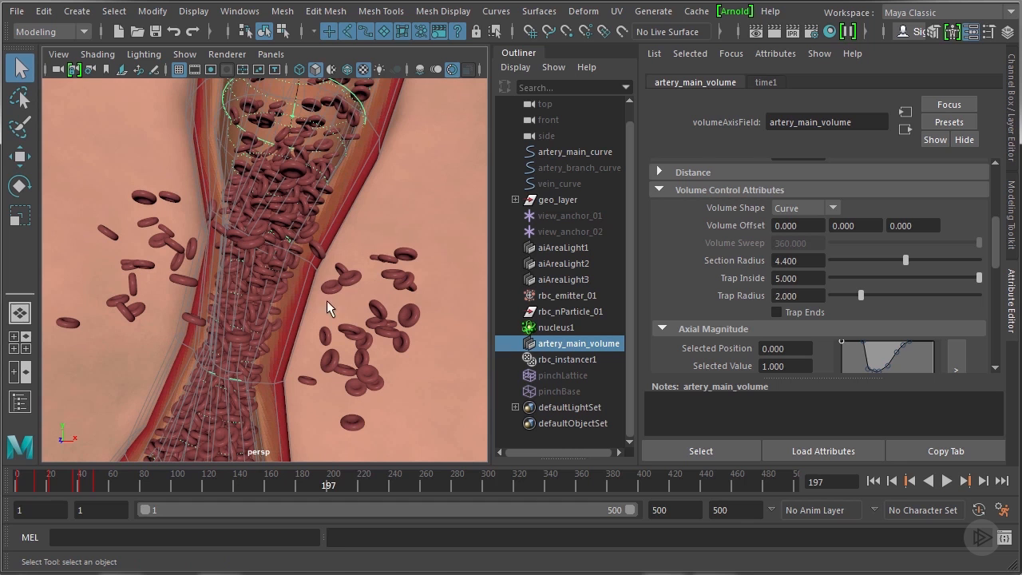
mouse_move(294, 245)
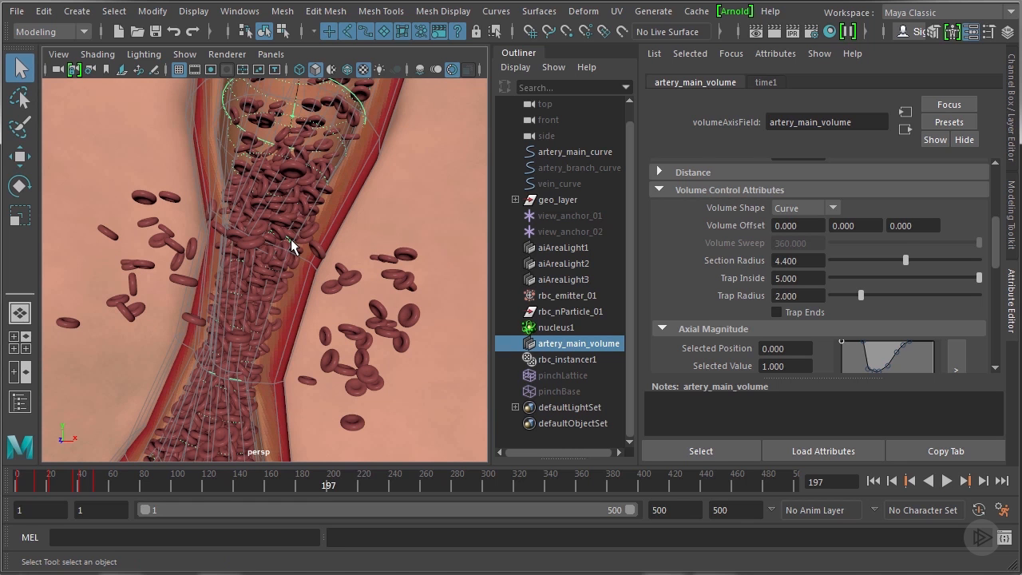
mouse_move(293, 275)
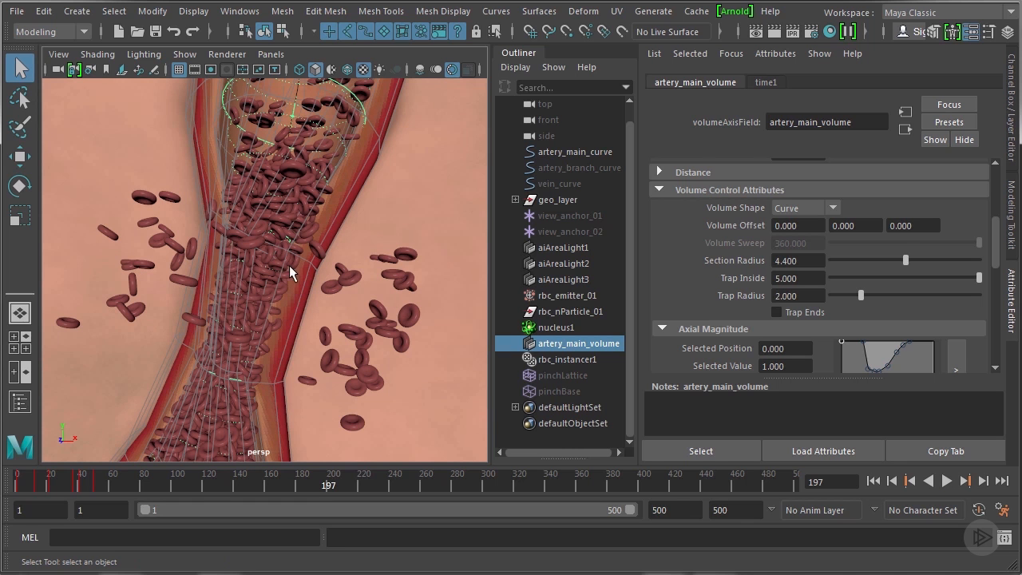
mouse_move(344, 259)
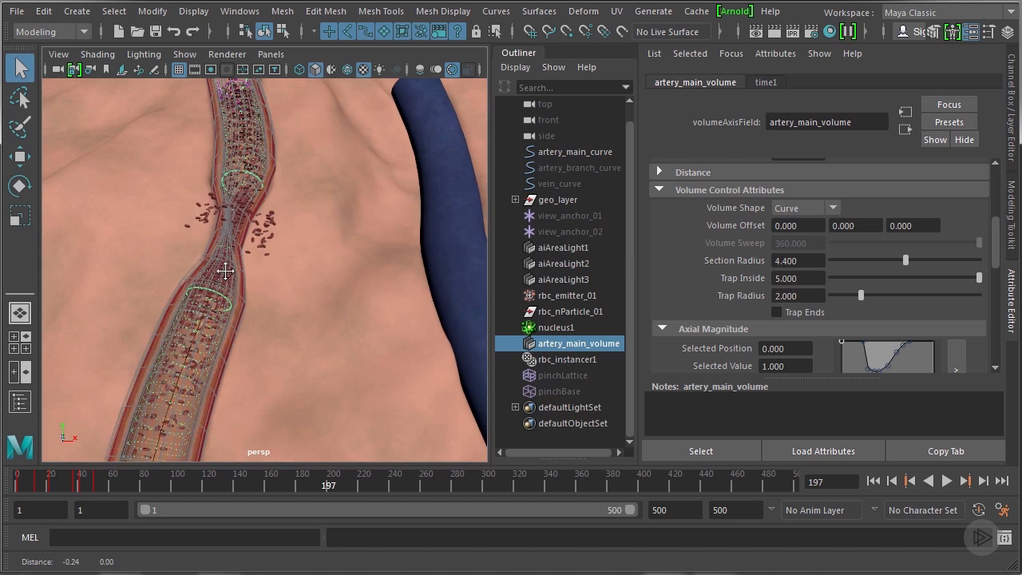
Check the escaping cells from below and set the artery volume field's Trap Inside to 0
left_click_drag(224, 271, 278, 290)
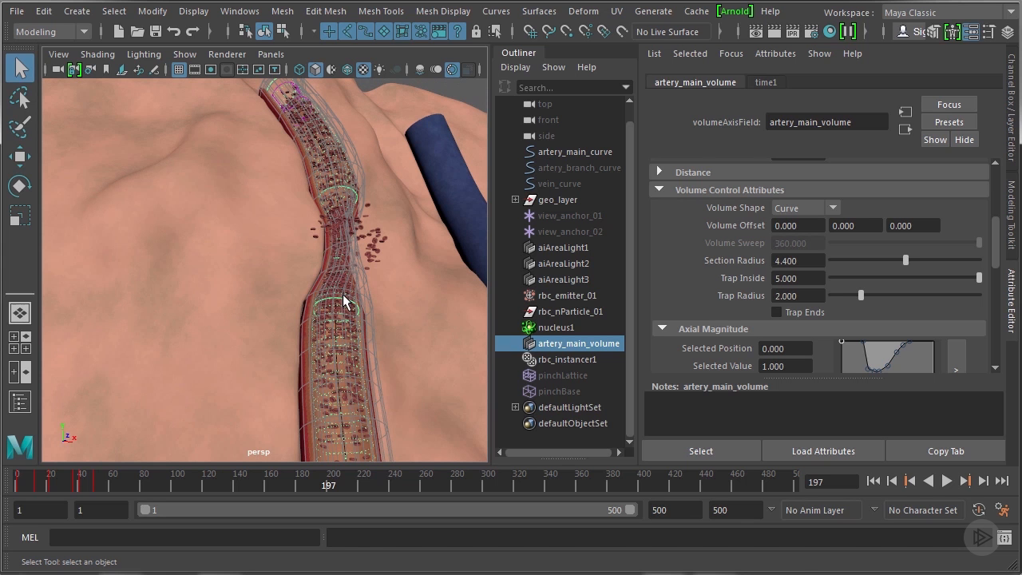
left_click_drag(344, 301, 323, 297)
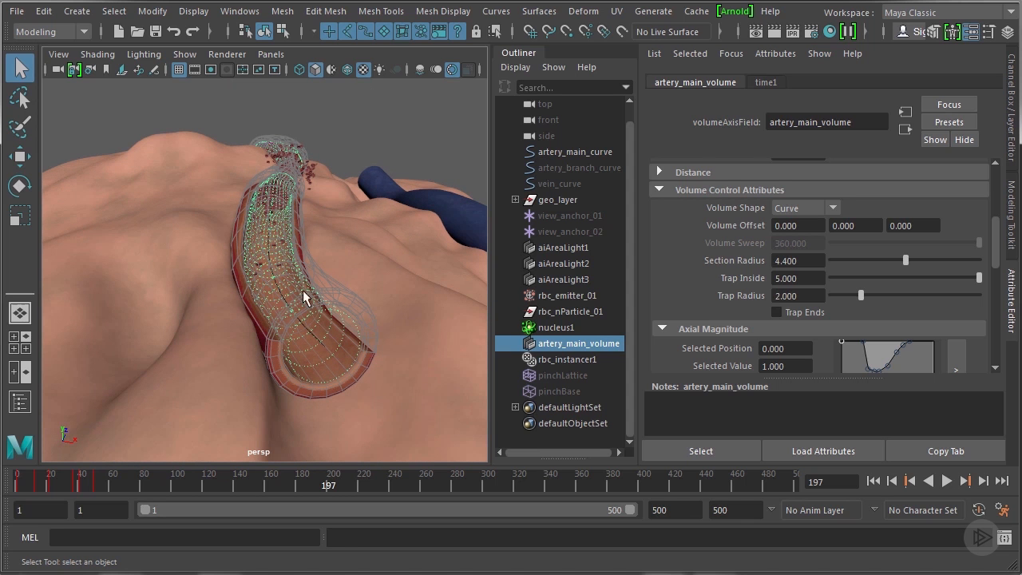
mouse_move(377, 275)
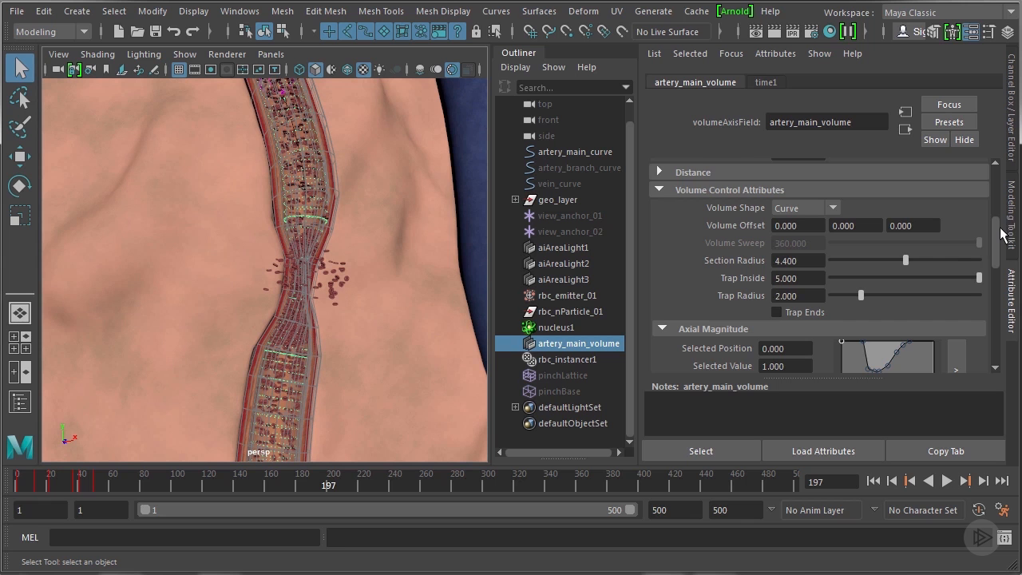
scroll("down", 3)
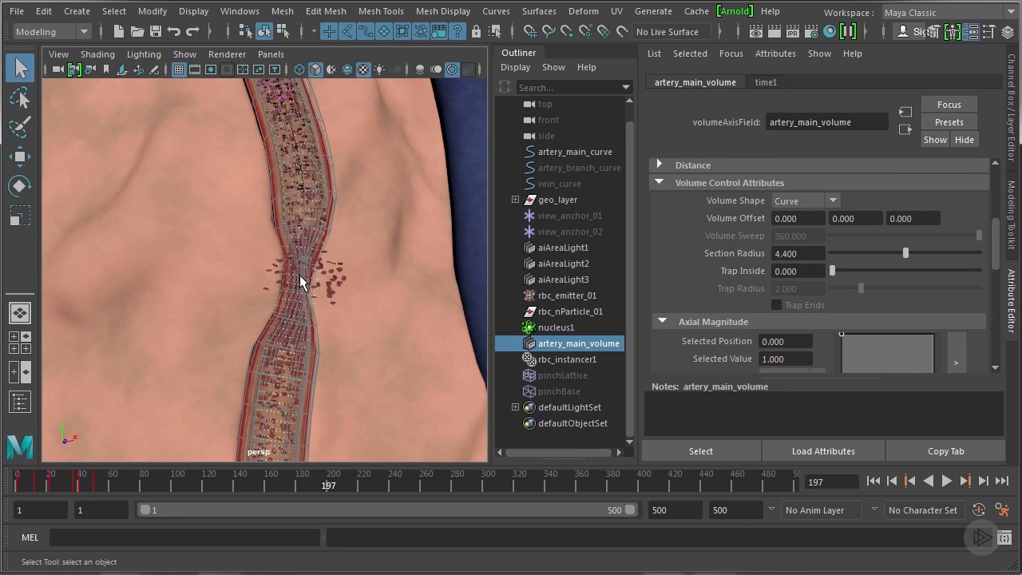
Select pinchLattice and show its ffd1 deformer settings with envelope 0
left_click(569, 375)
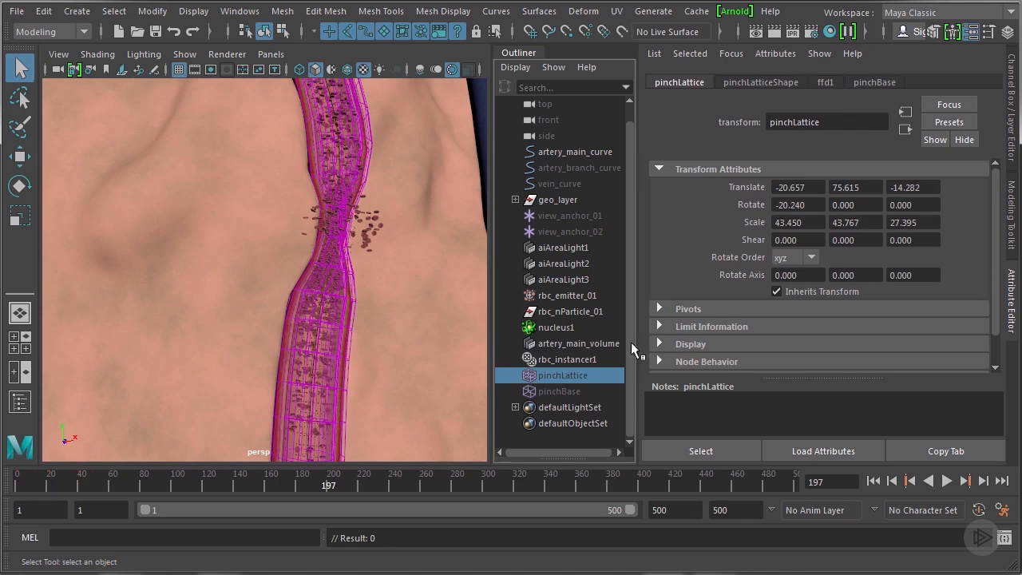
left_click(824, 82)
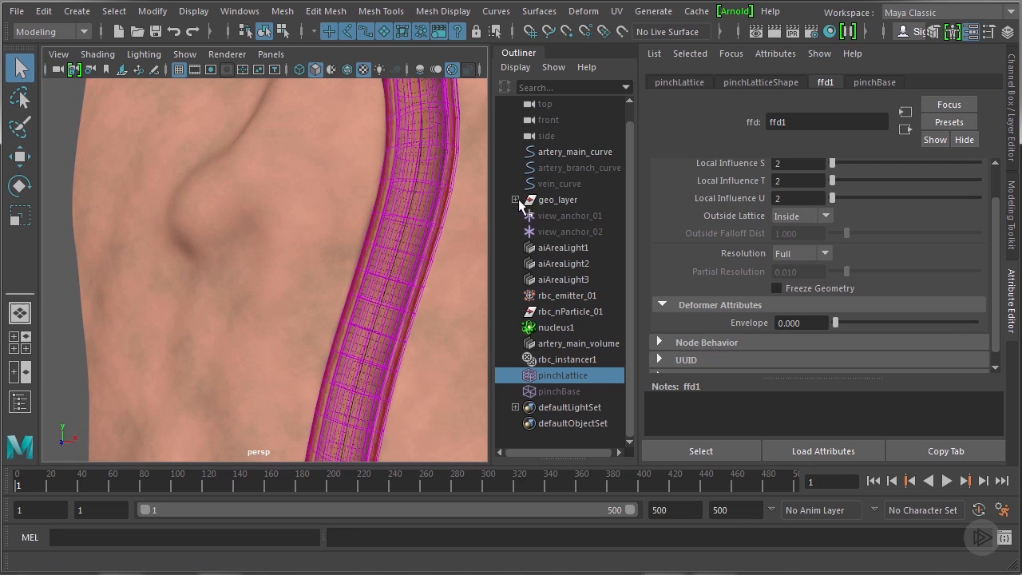
Select the artery mesh via the main_artery_whole layer and reach the Layers menu
left_click(516, 200)
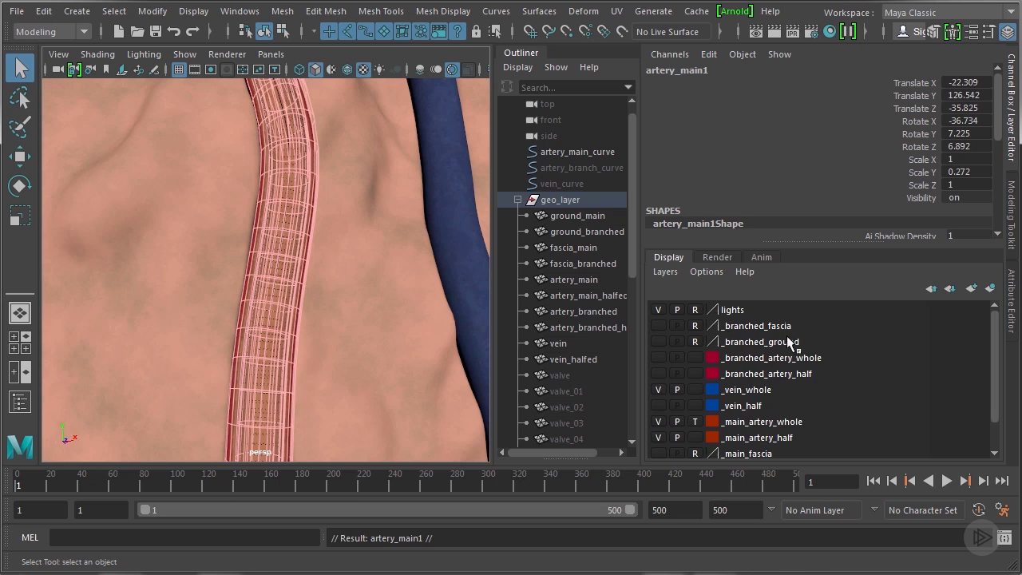
scroll("down", 3)
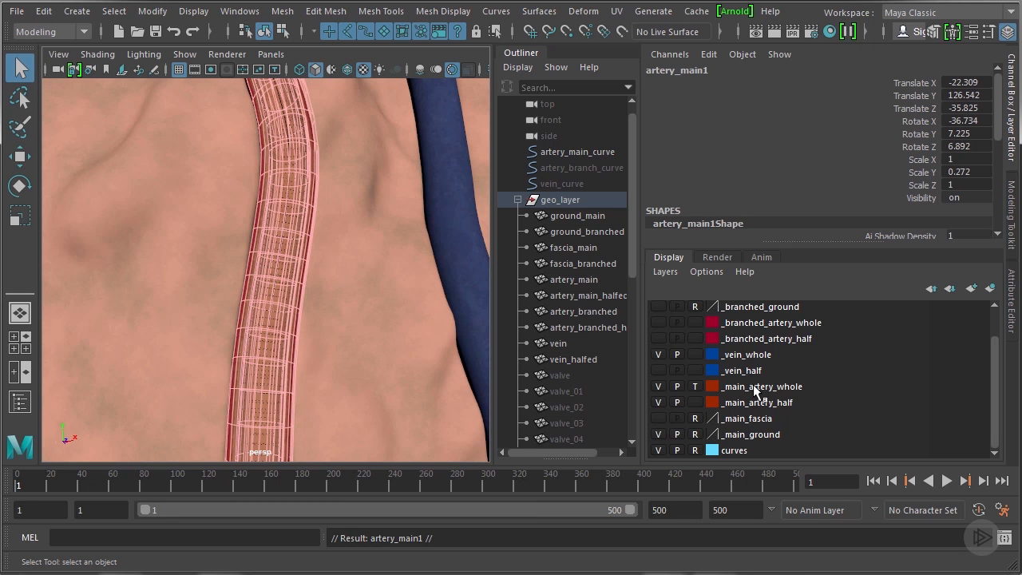
right_click(754, 386)
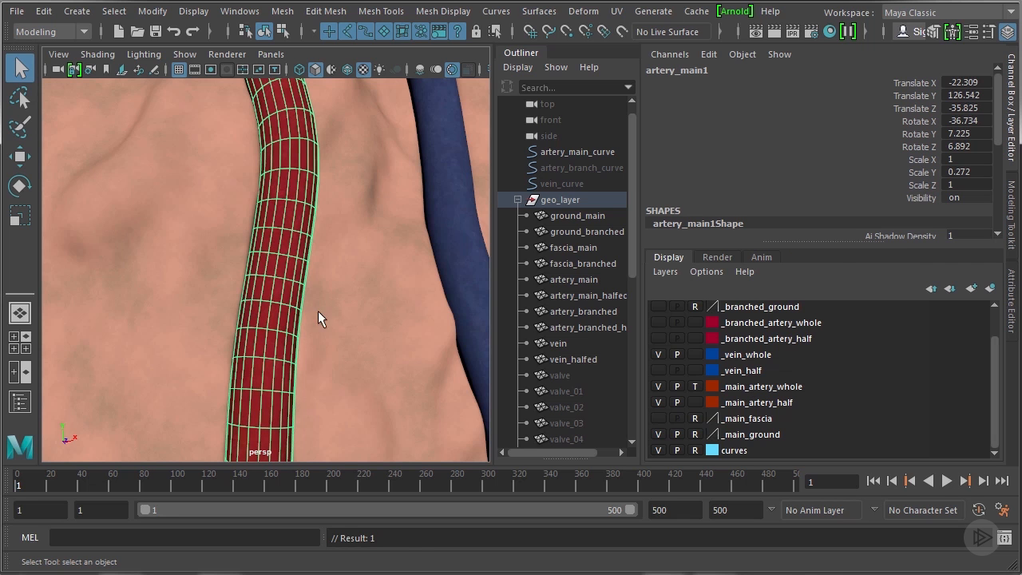
left_click(664, 271)
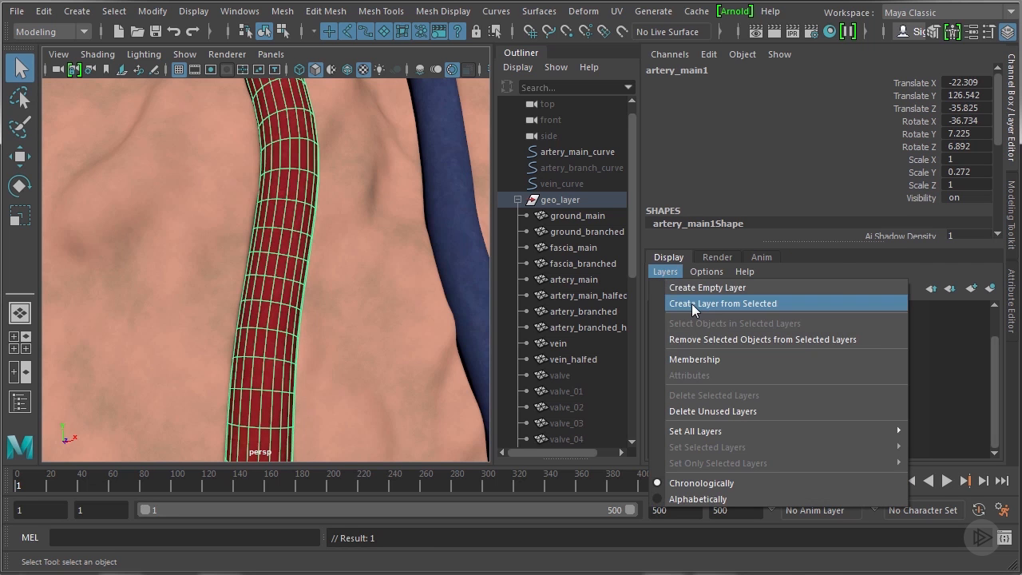
Create a layer from the selected artery mesh and rename it _collisions
left_click(722, 303)
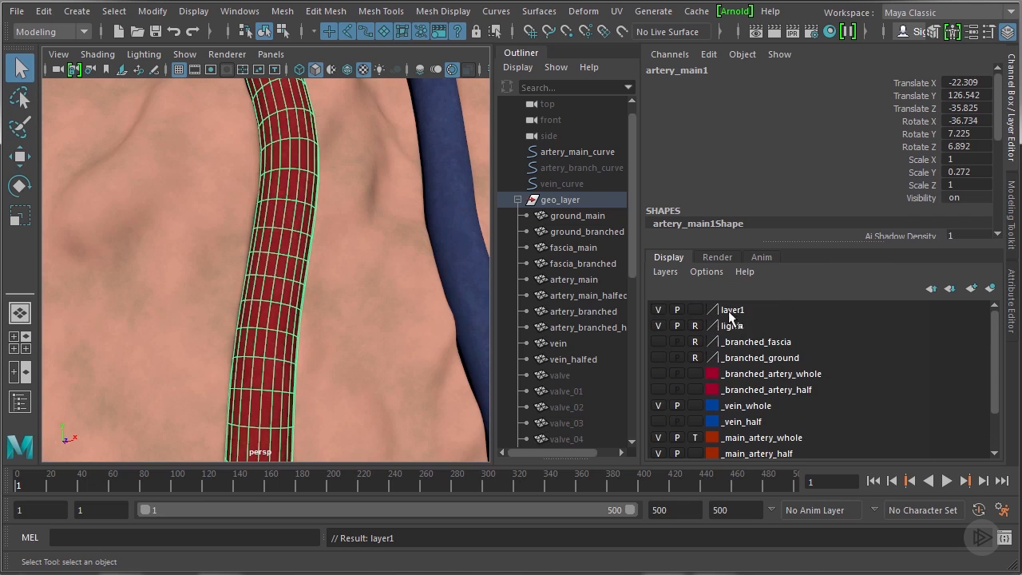
double_click(733, 310)
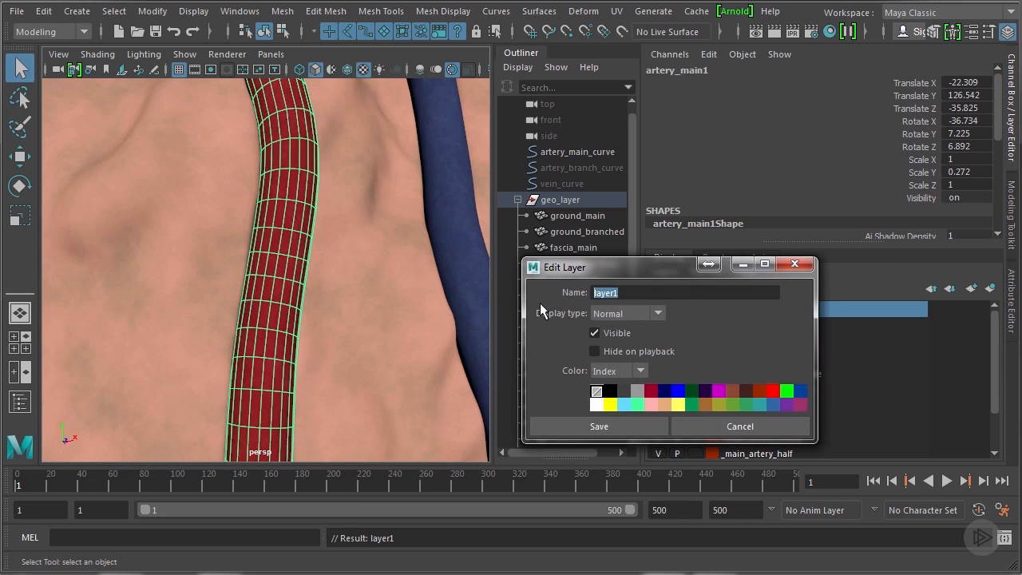
type("_collisions")
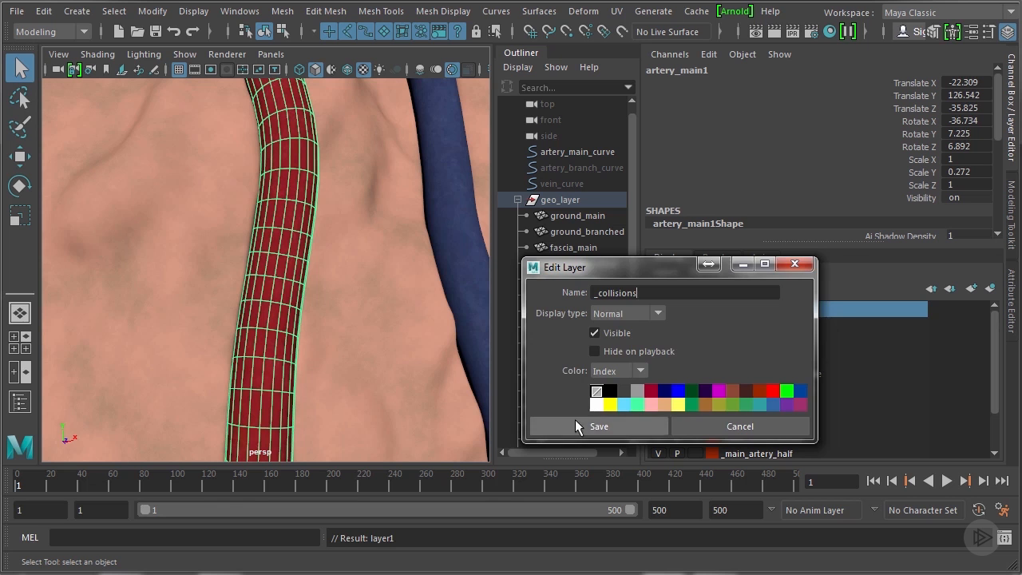
left_click(597, 426)
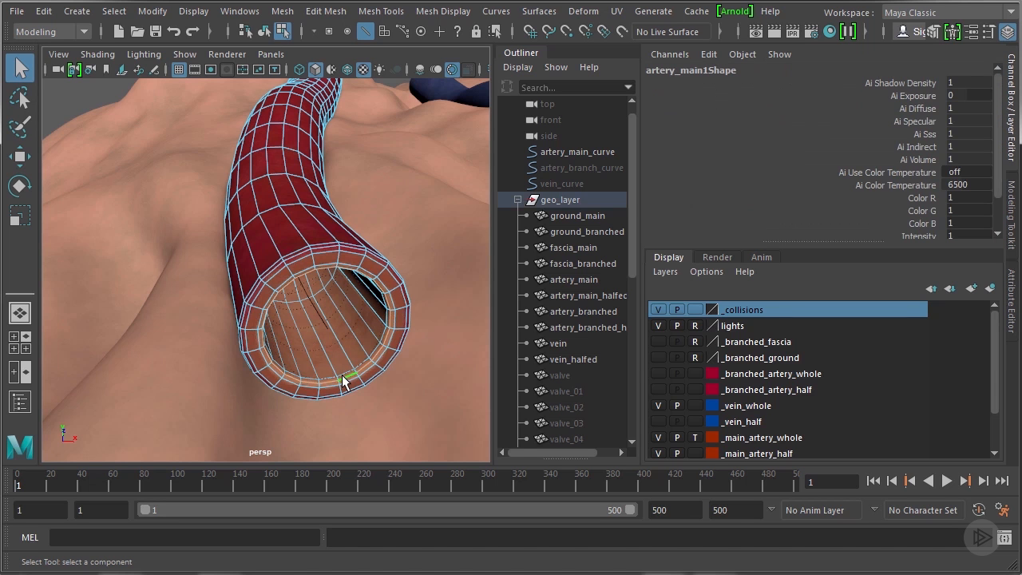
Pull back to see the whole artery and bring up the hotbox mesh commands
left_click_drag(343, 384, 343, 300)
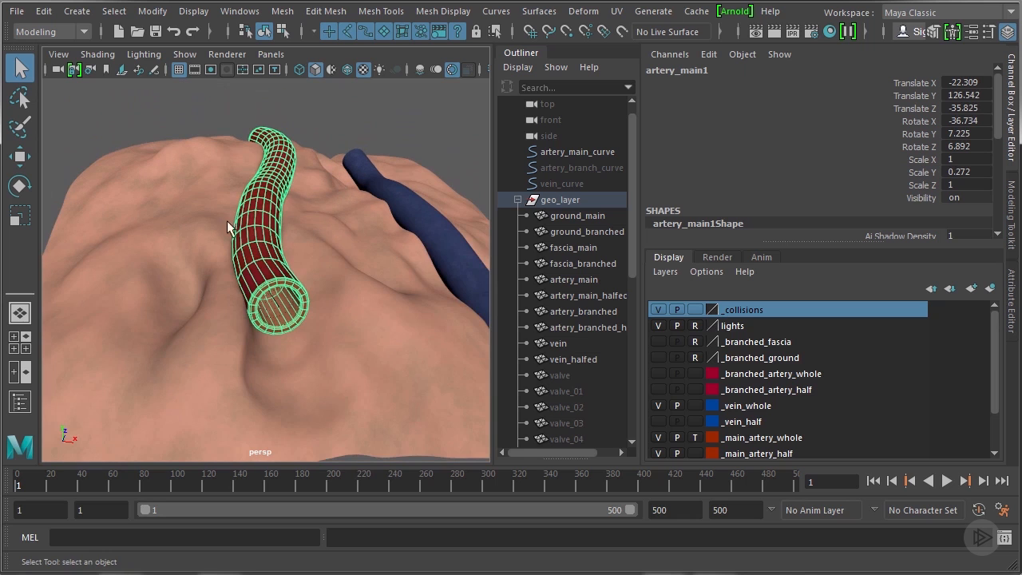
key("space")
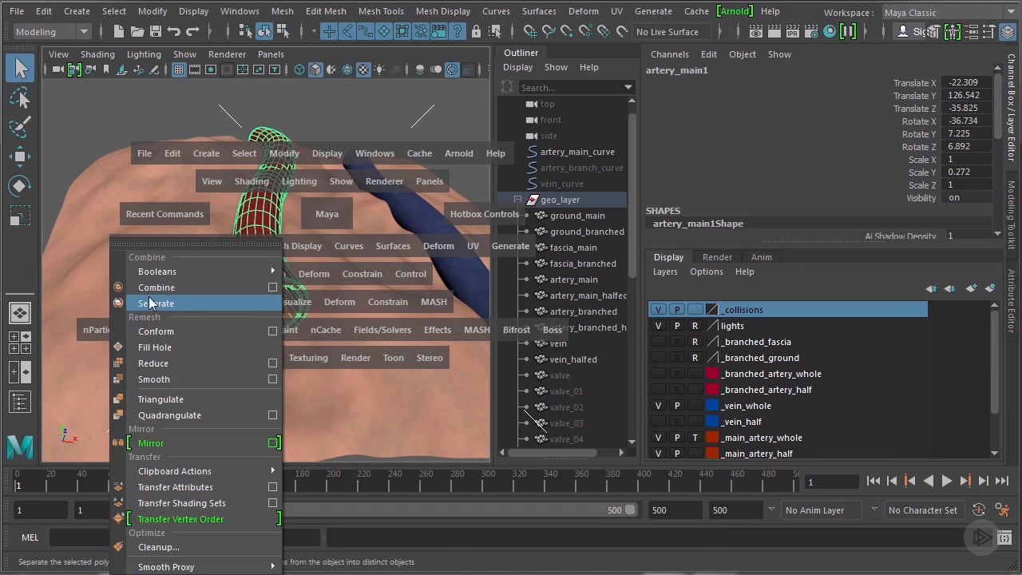
Separate the artery tube into pieces and pick out the inner polySurface3
left_click(156, 303)
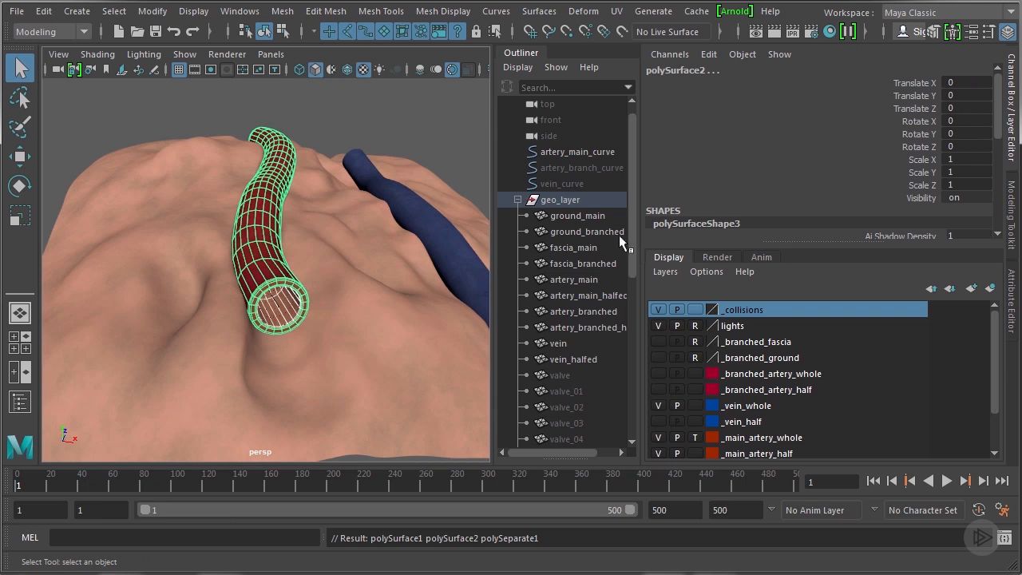
scroll("down", 3)
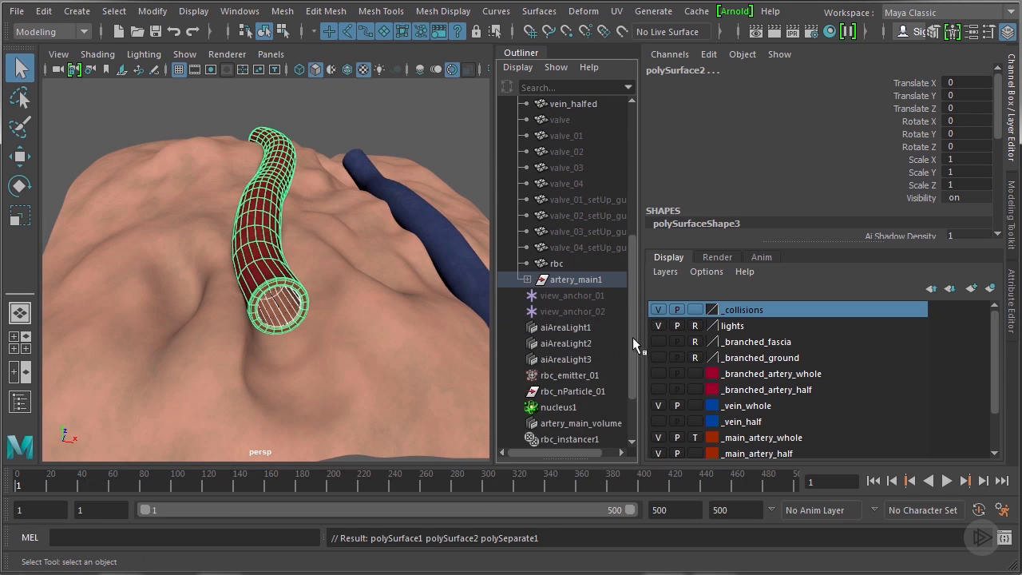
left_click(524, 152)
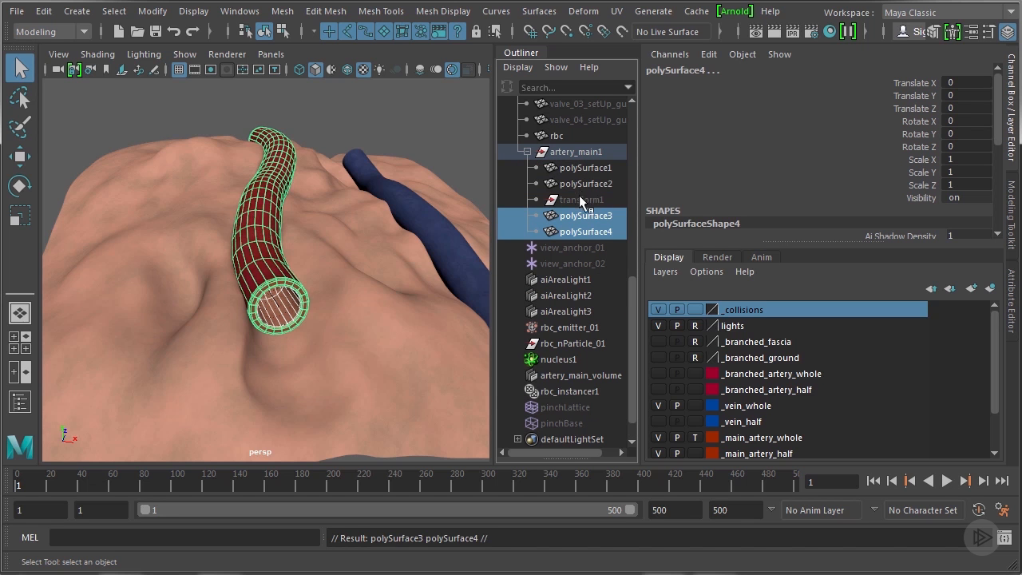
left_click(582, 168)
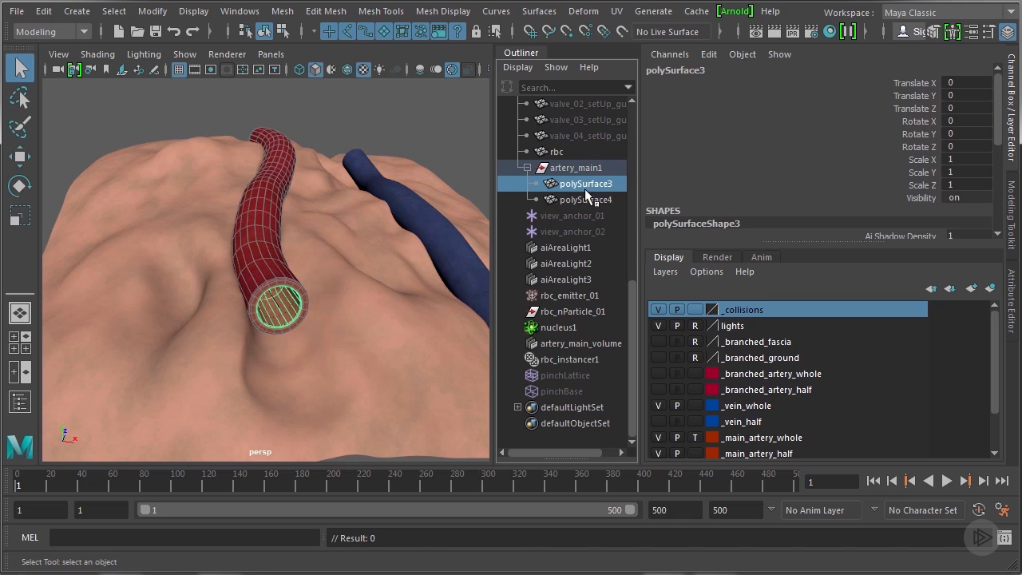
left_click(573, 198)
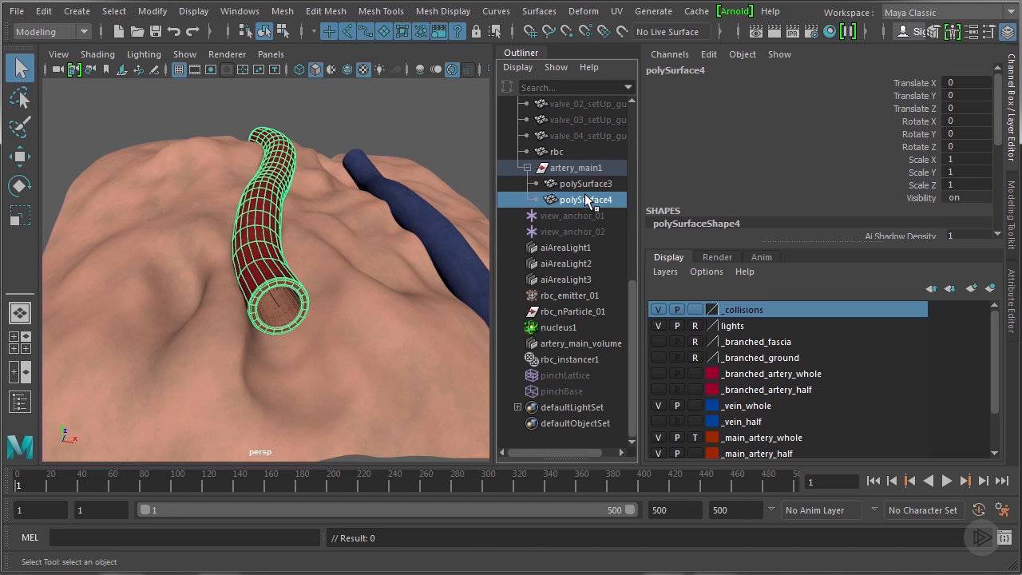
left_click(569, 199)
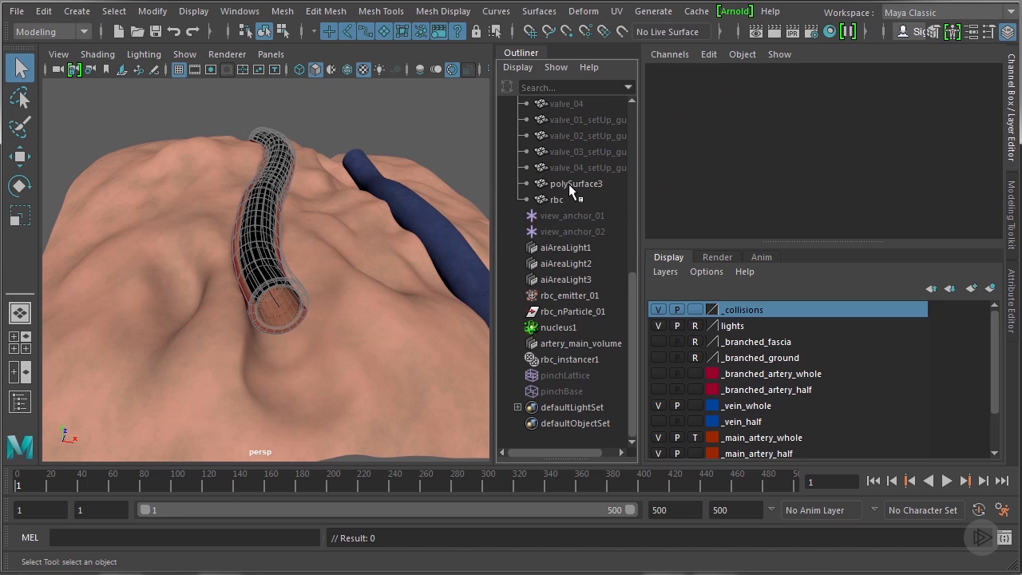
Rename the collision surface to artery_main_collision
double_click(575, 182)
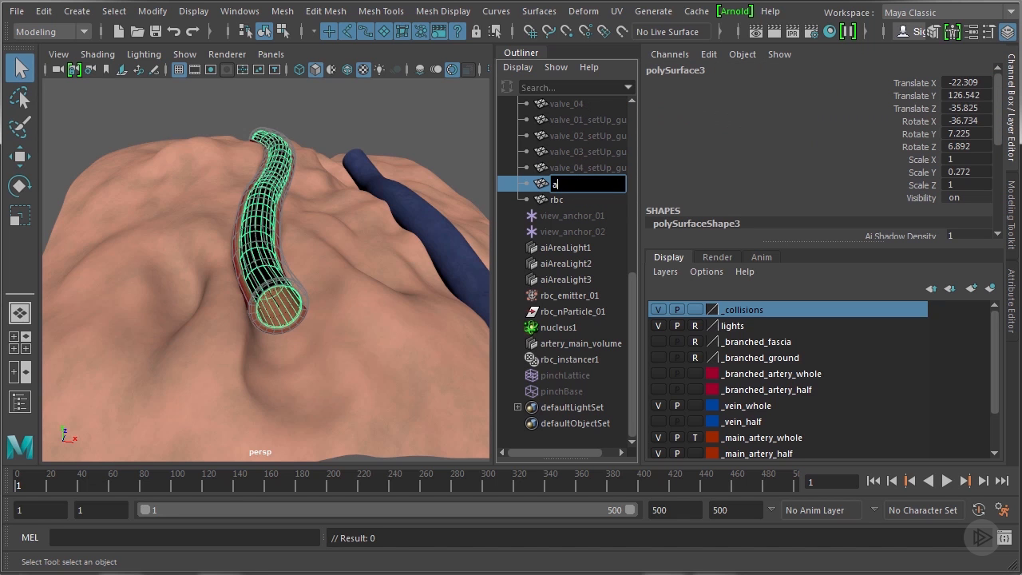
type("rtery_main_collisi")
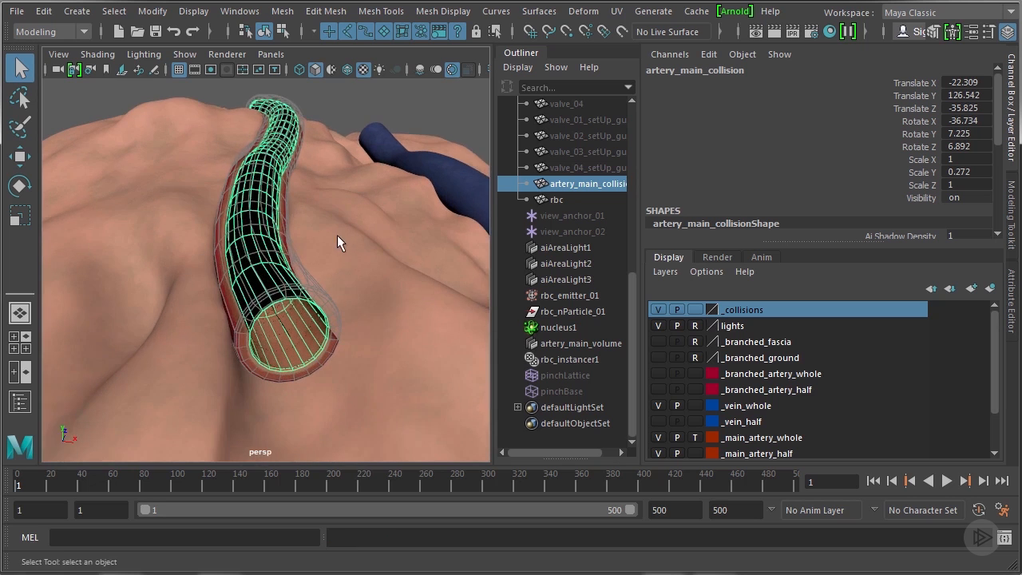
Make artery_main_collision a passive nCloth collider on nucleus1, creating nRigid1
key("space")
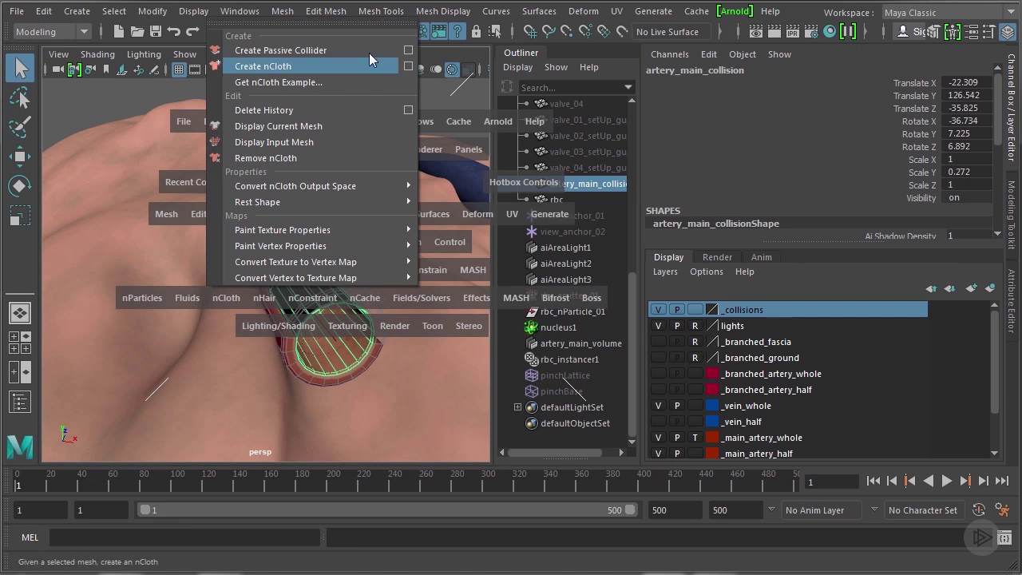
left_click(279, 50)
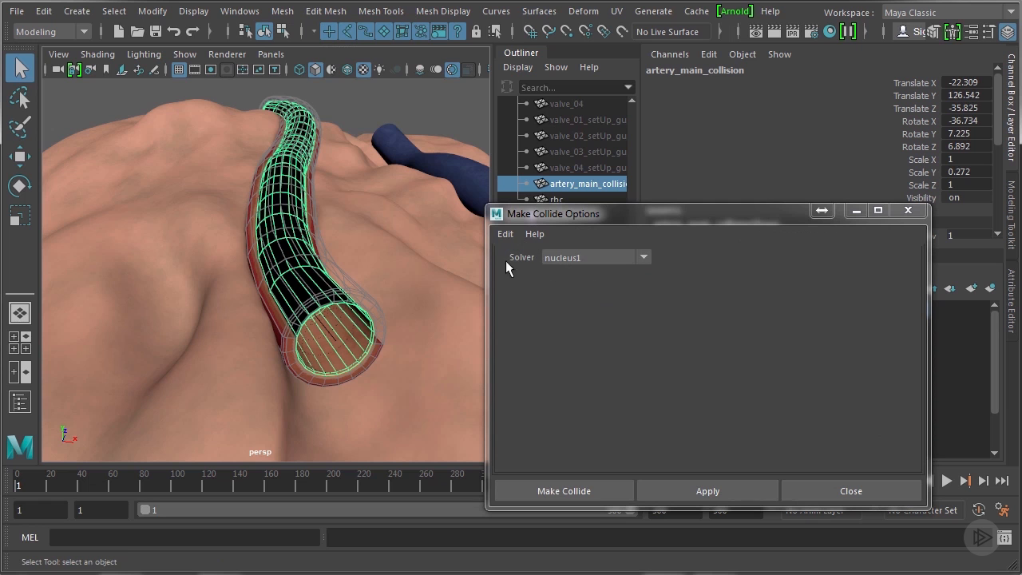
mouse_move(525, 262)
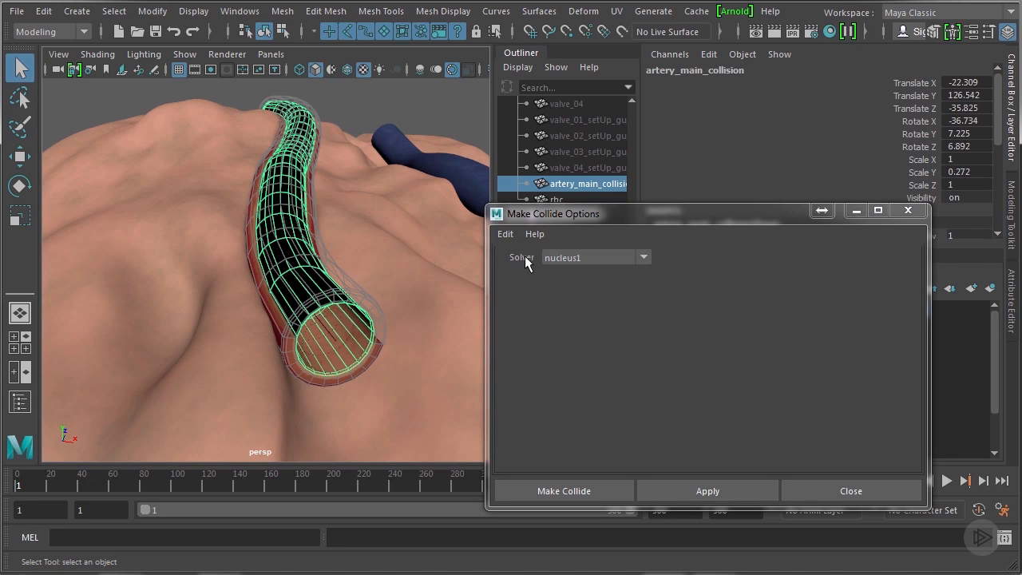
mouse_move(678, 331)
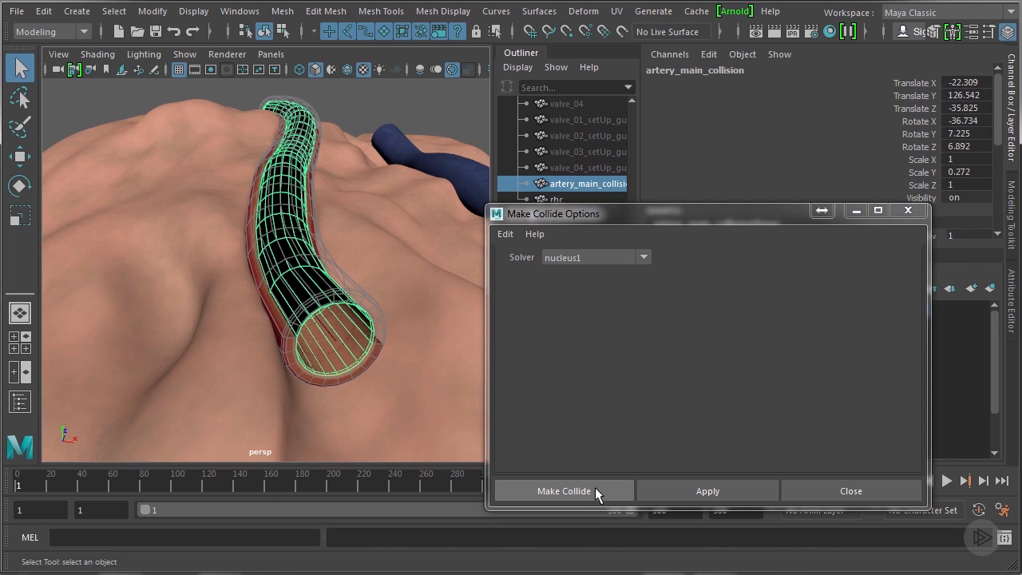
left_click(564, 490)
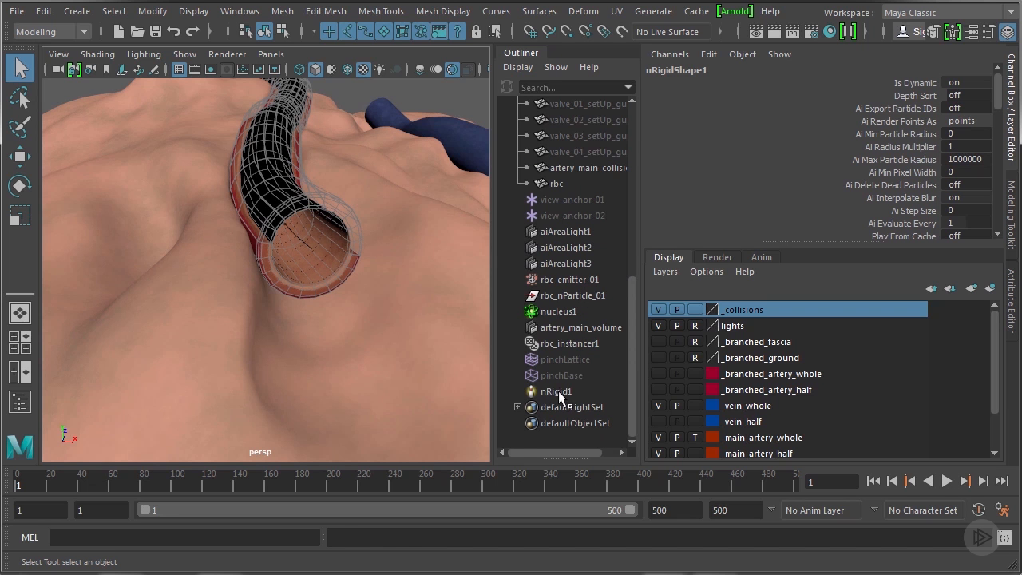
Set nRigid1's Solver Display to Collision Thickness, showing its 0.812 shell
left_click(556, 392)
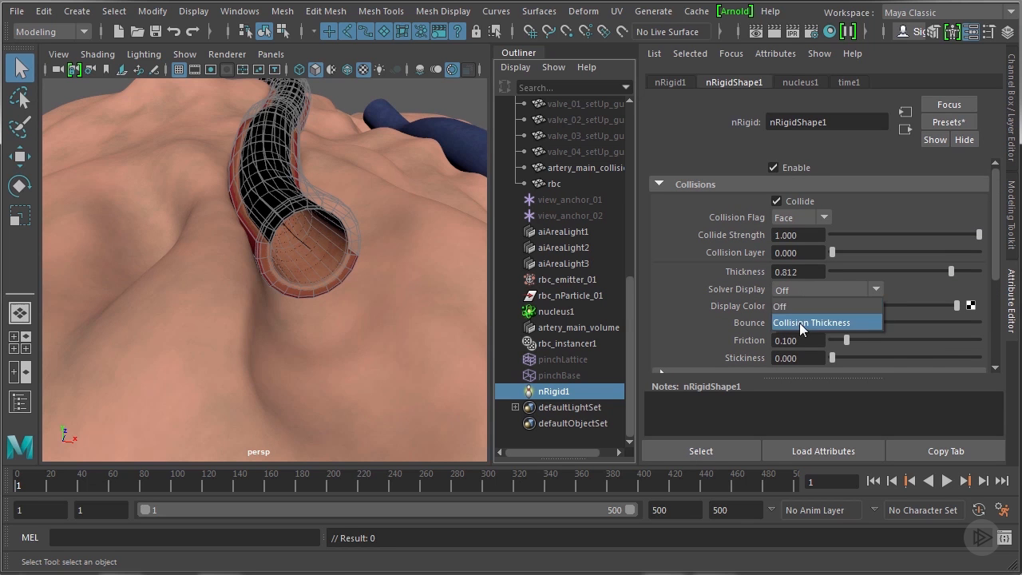
left_click(813, 322)
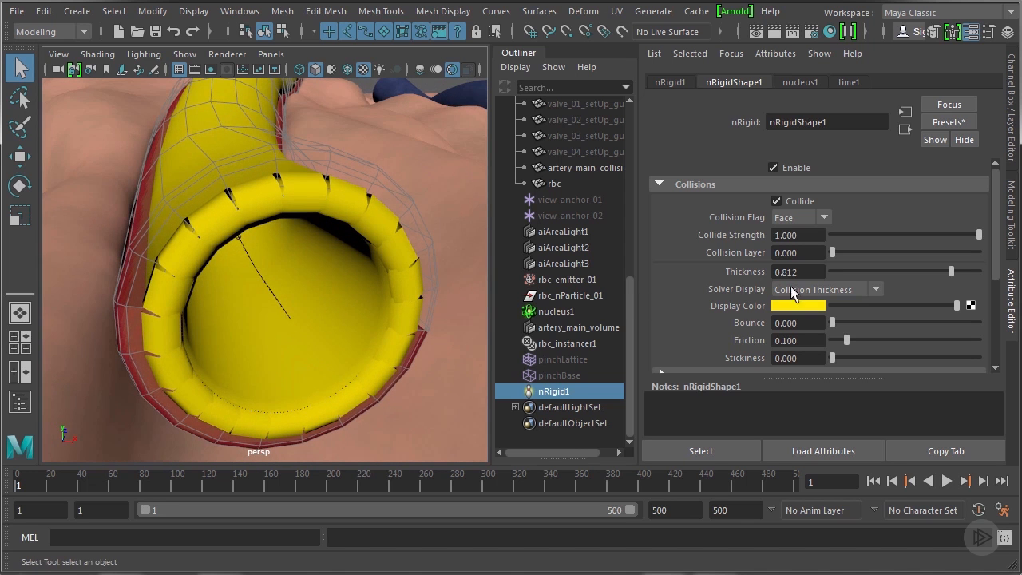
mouse_move(351, 316)
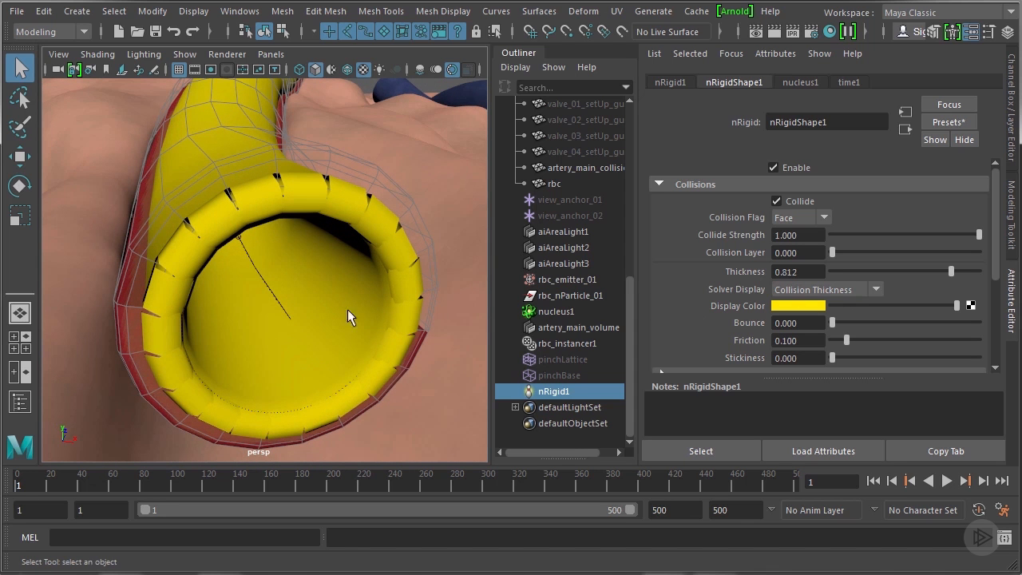
mouse_move(332, 319)
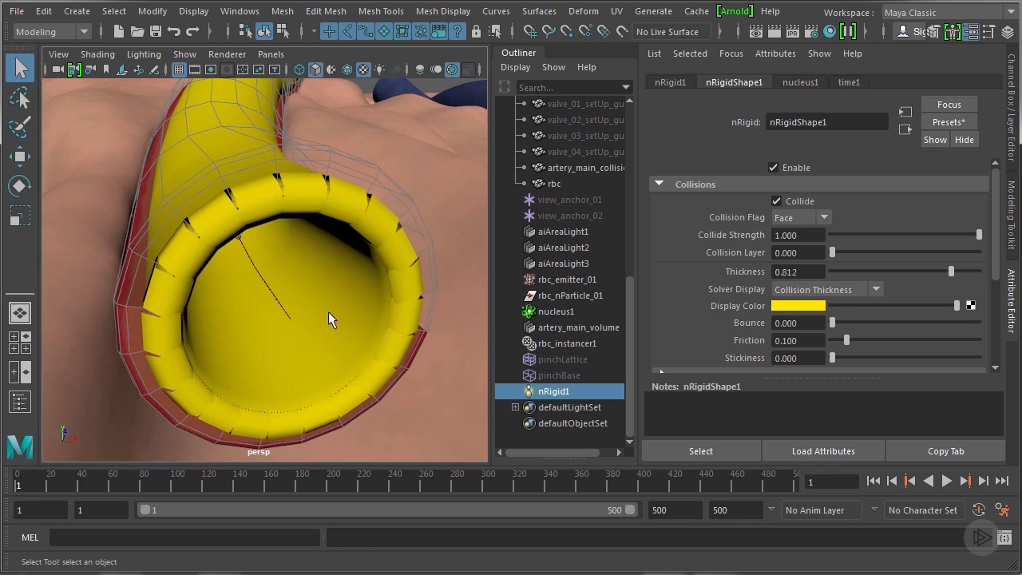
mouse_move(339, 297)
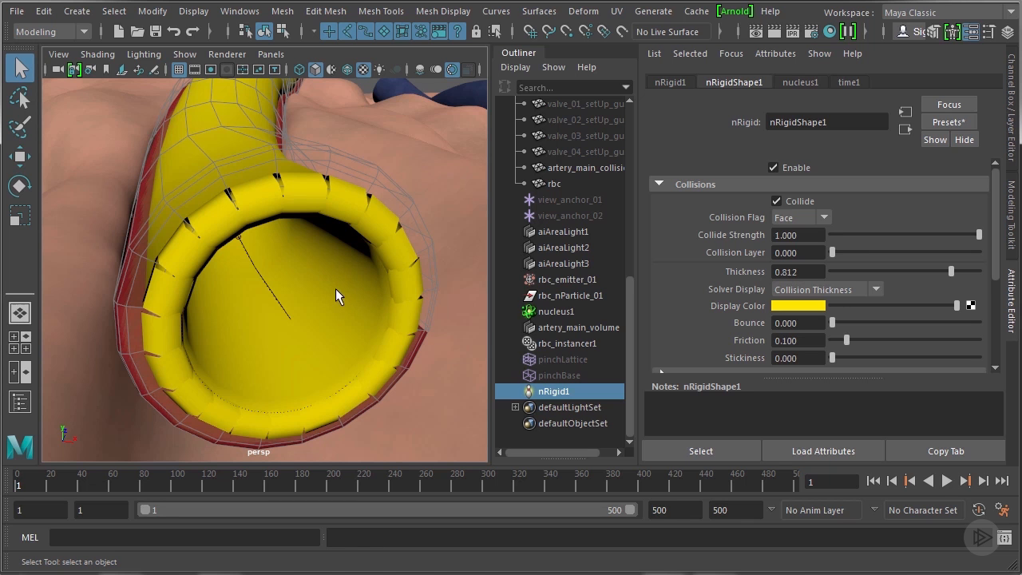
mouse_move(326, 365)
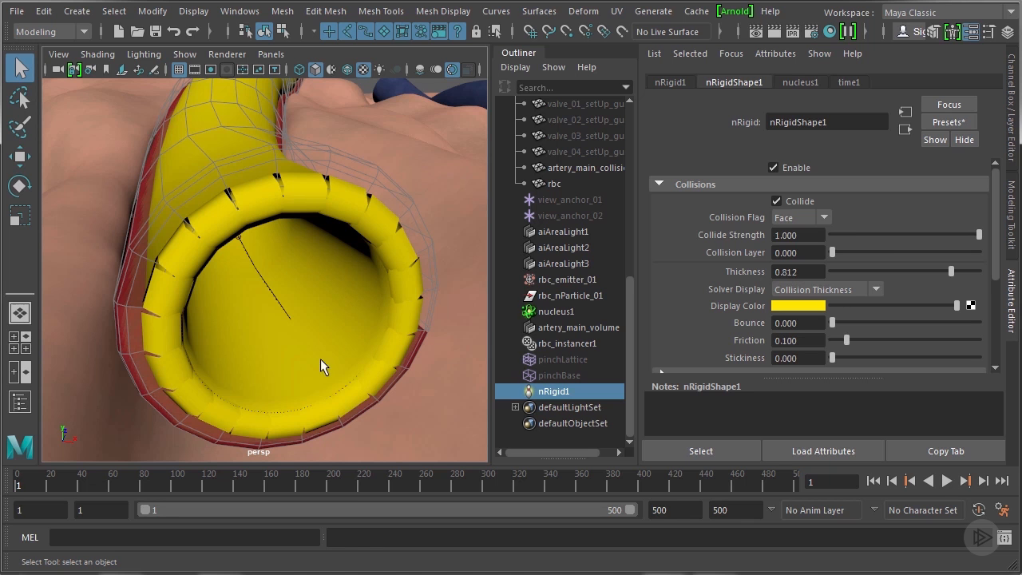
mouse_move(761, 282)
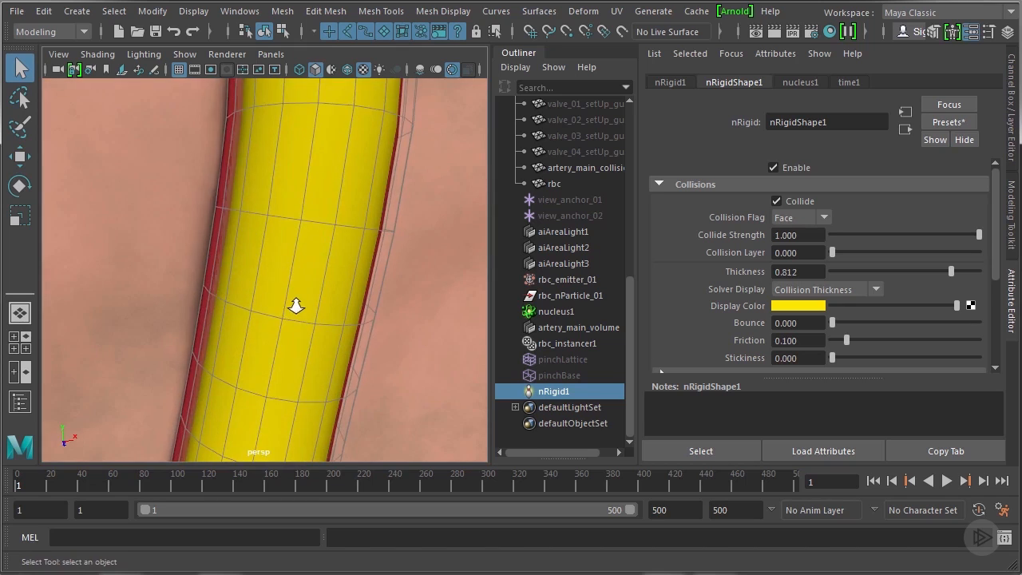
Show the artery collider in wireframe and play the blood cell simulation to frame 83
key("4")
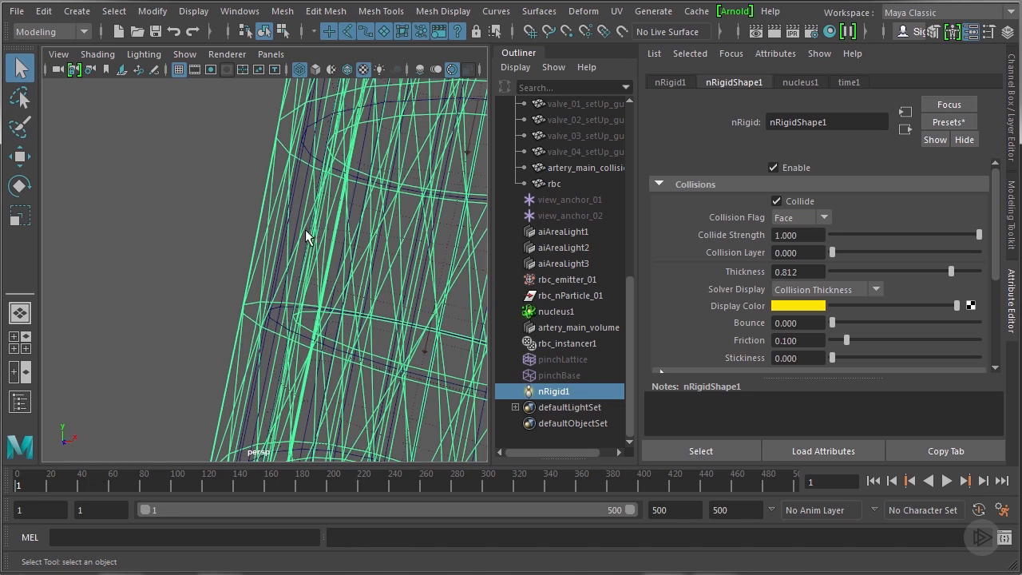
mouse_move(327, 294)
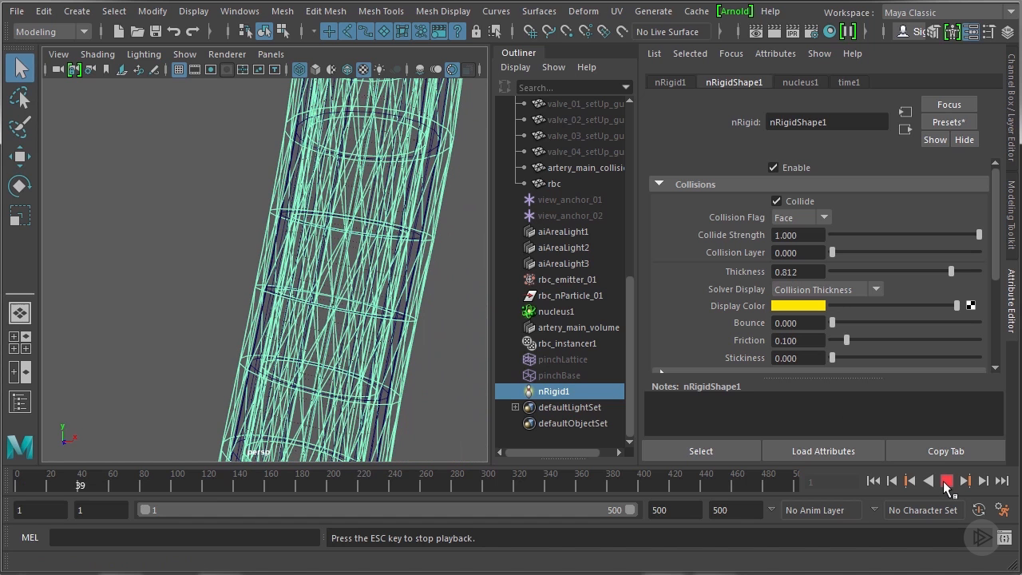
left_click(942, 497)
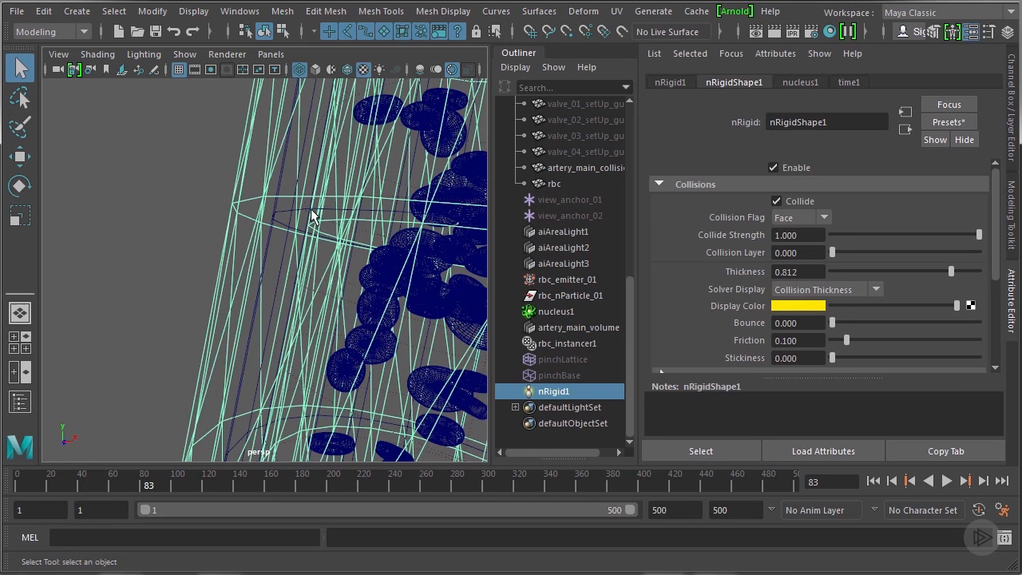
mouse_move(286, 230)
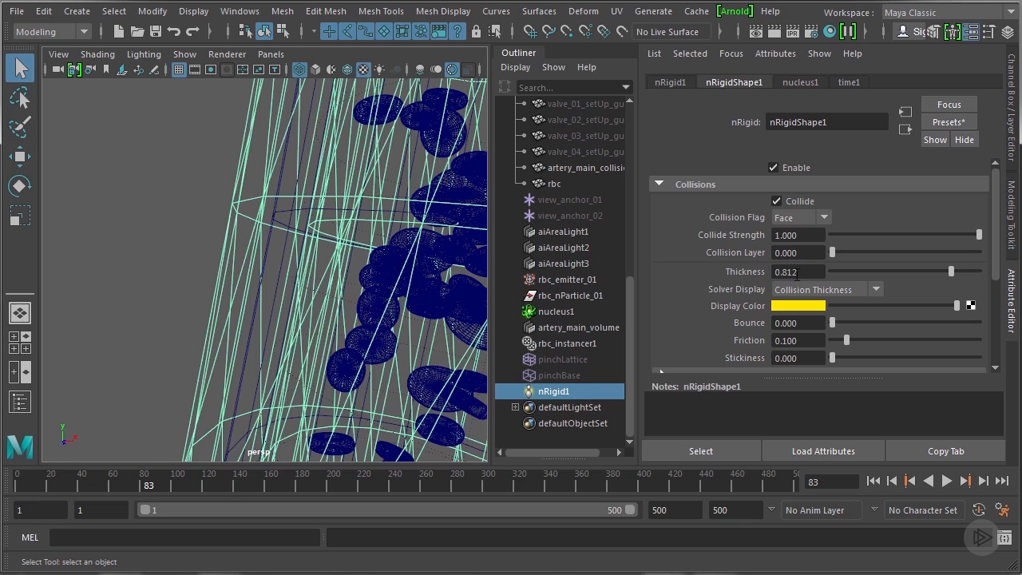
mouse_move(329, 248)
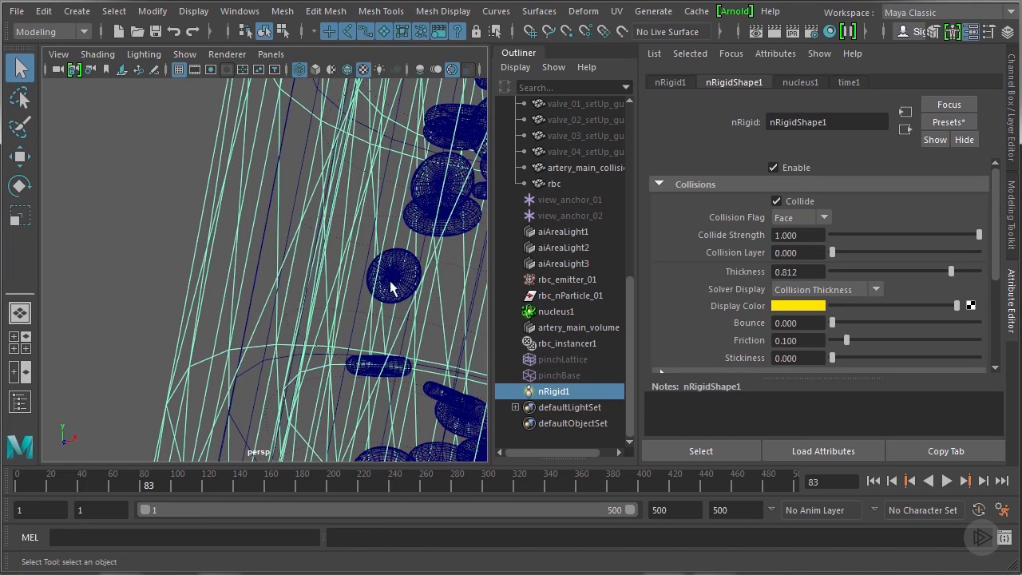
mouse_move(767, 298)
type("0.700")
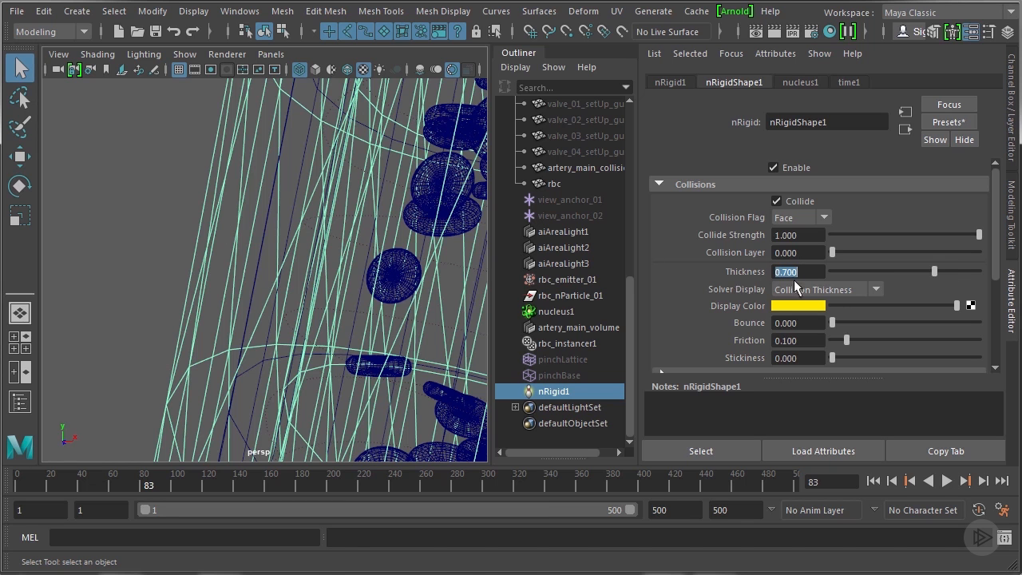
Set nRigid1's Solver Display to Collision Thickness and its Thickness to 0.650, then rewind
left_click(876, 289)
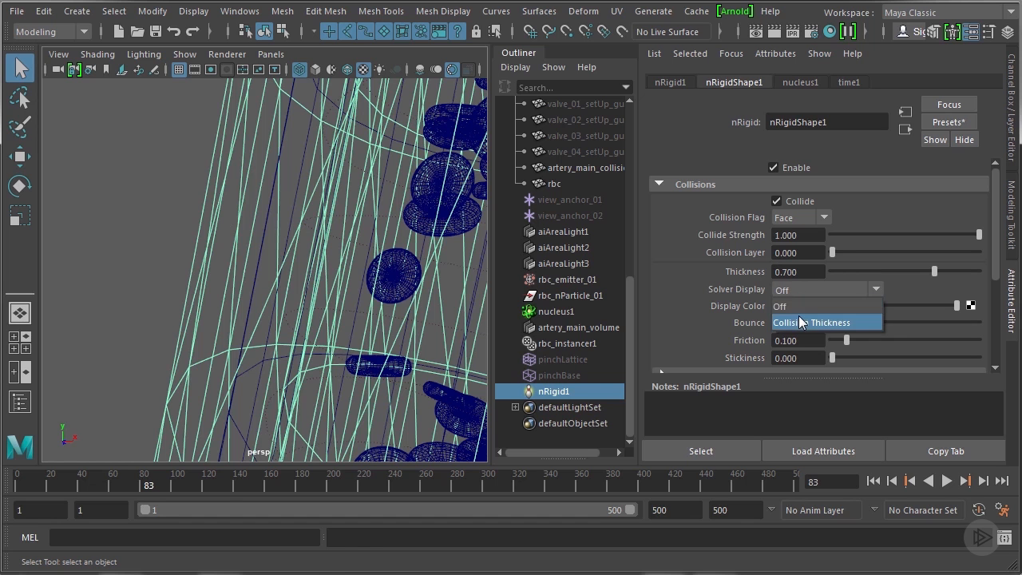
left_click(825, 322)
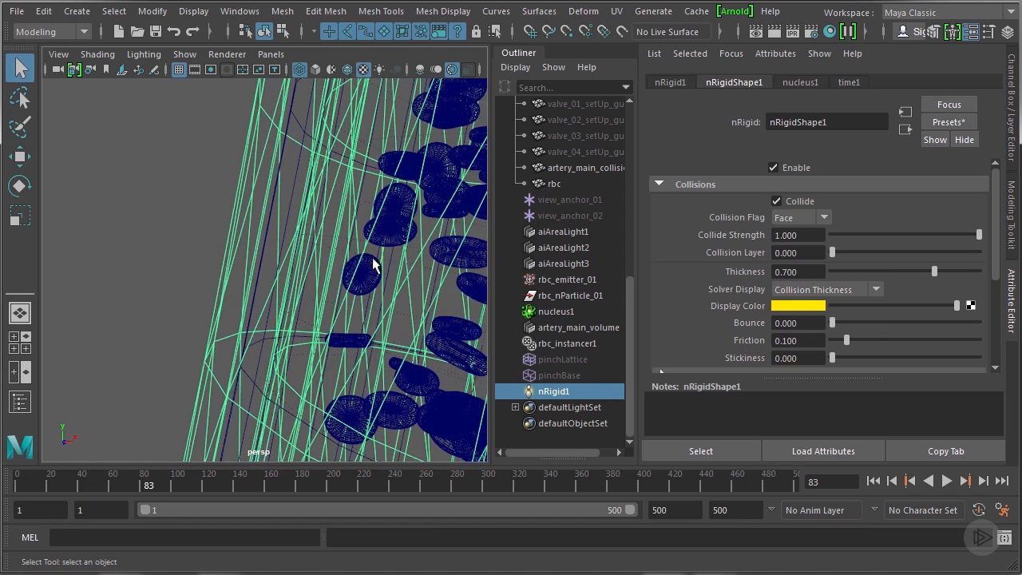
left_click_drag(376, 264, 384, 259)
type(".")
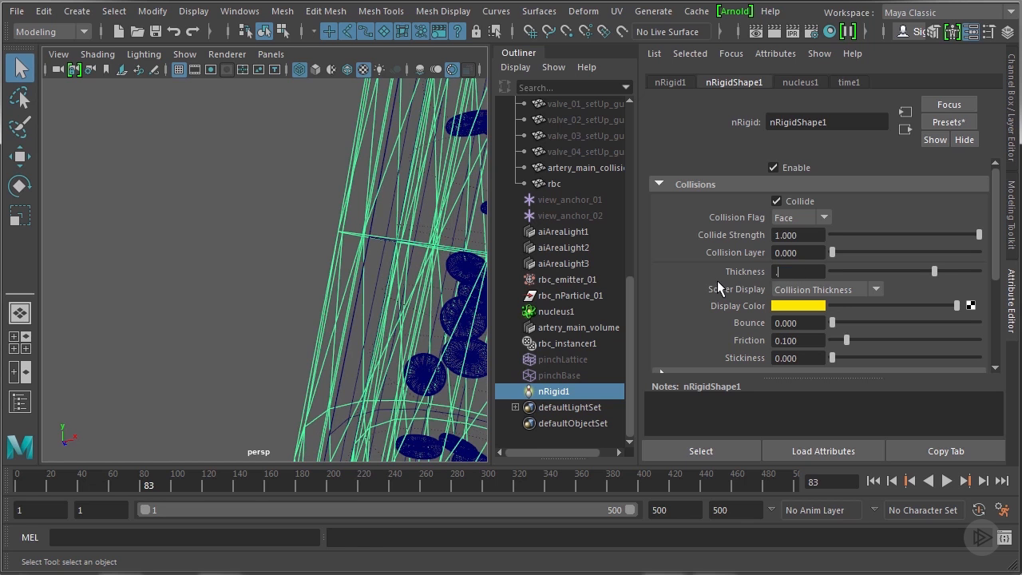
type("0.650")
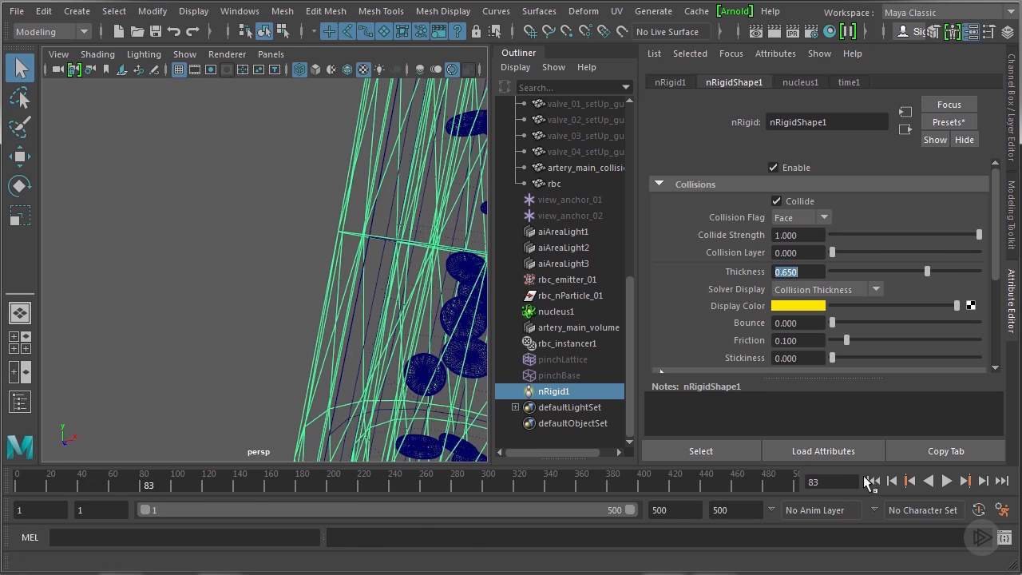
left_click(947, 486)
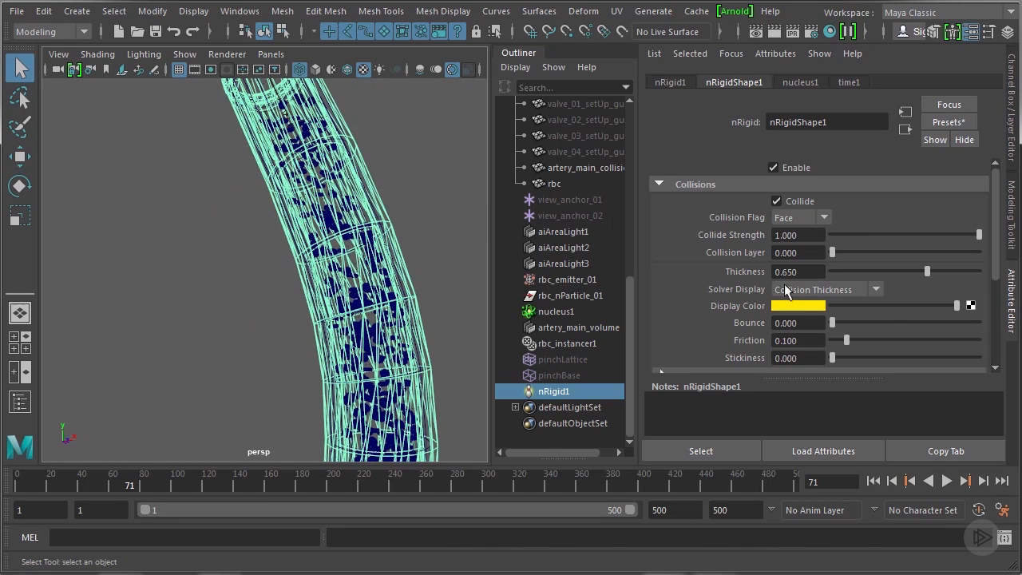
Set rbc_emitter_01's Away From Axis speed to 0.5 and replay to check the cell dispersion
left_click(824, 290)
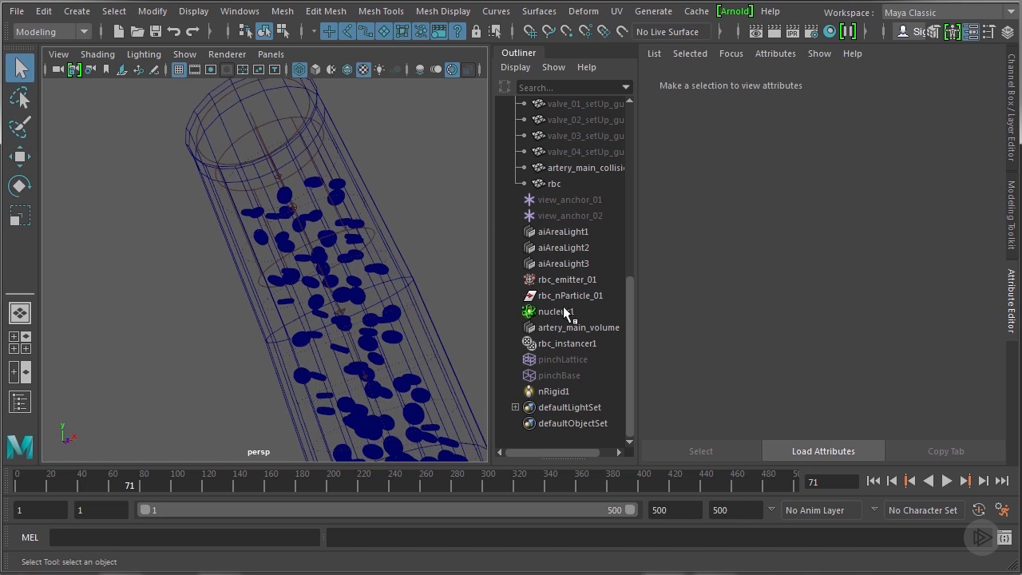
left_click(569, 278)
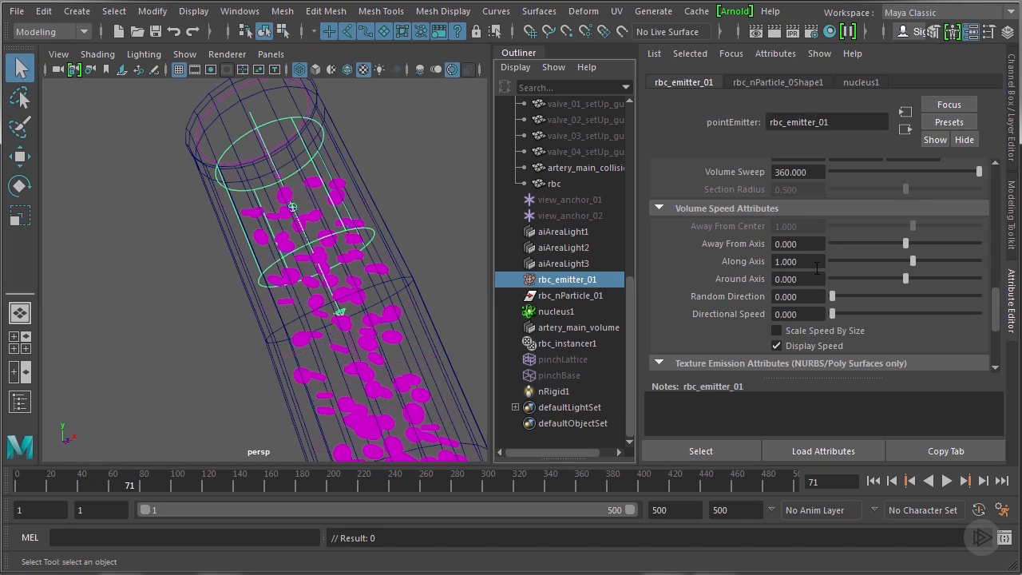
left_click(797, 243)
type("0.500")
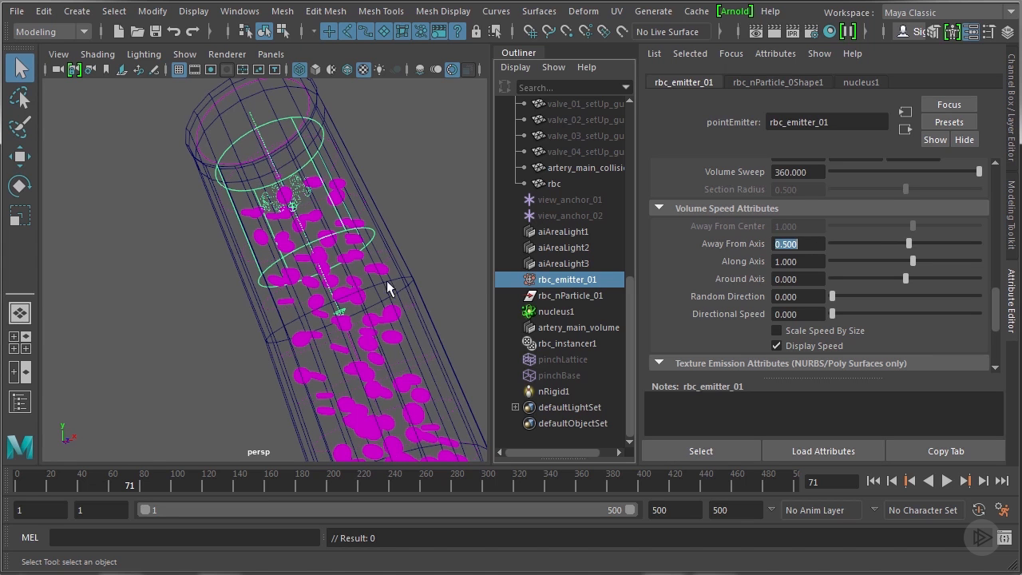
mouse_move(358, 263)
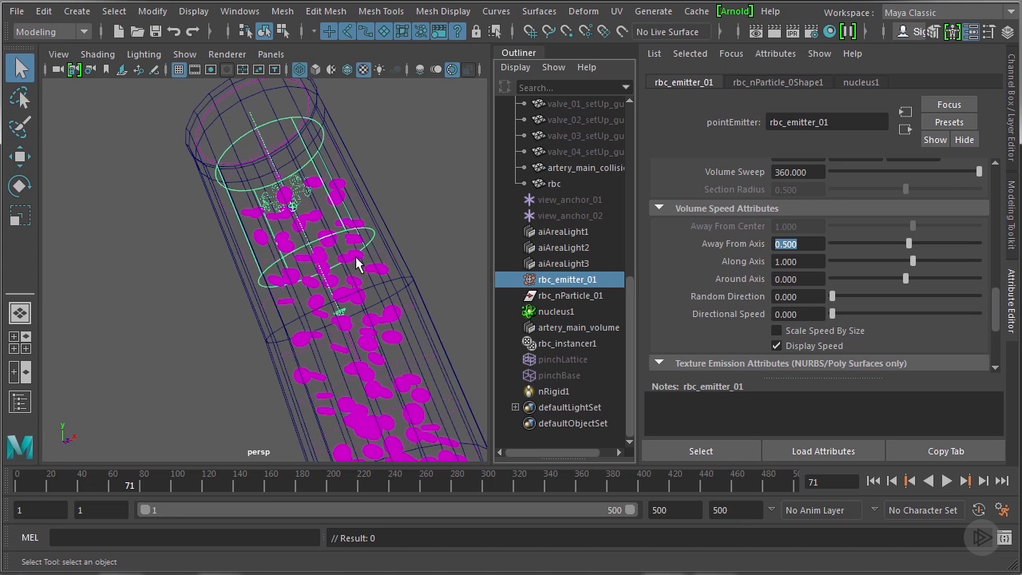
mouse_move(257, 363)
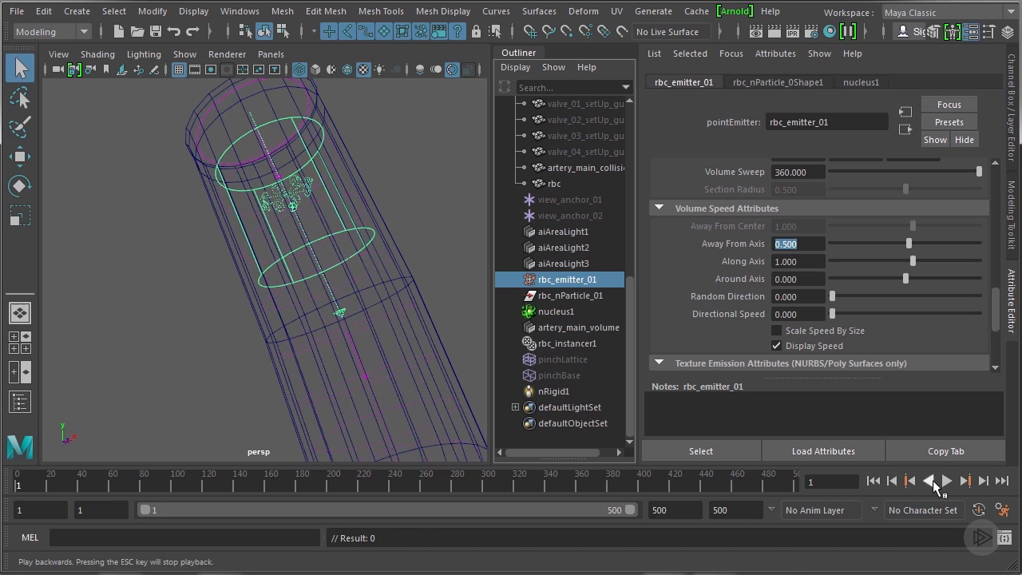
left_click(945, 482)
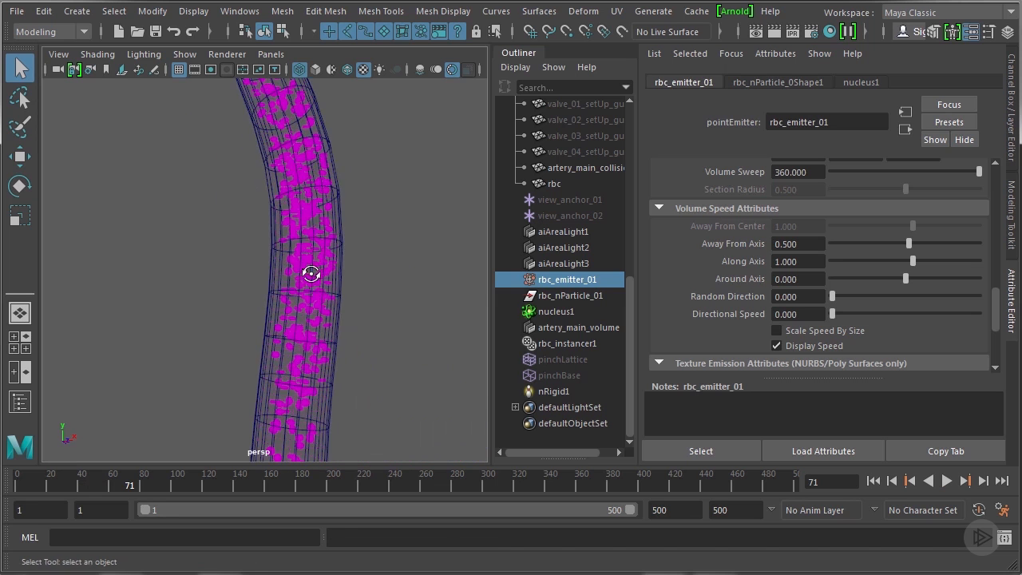
left_click(553, 392)
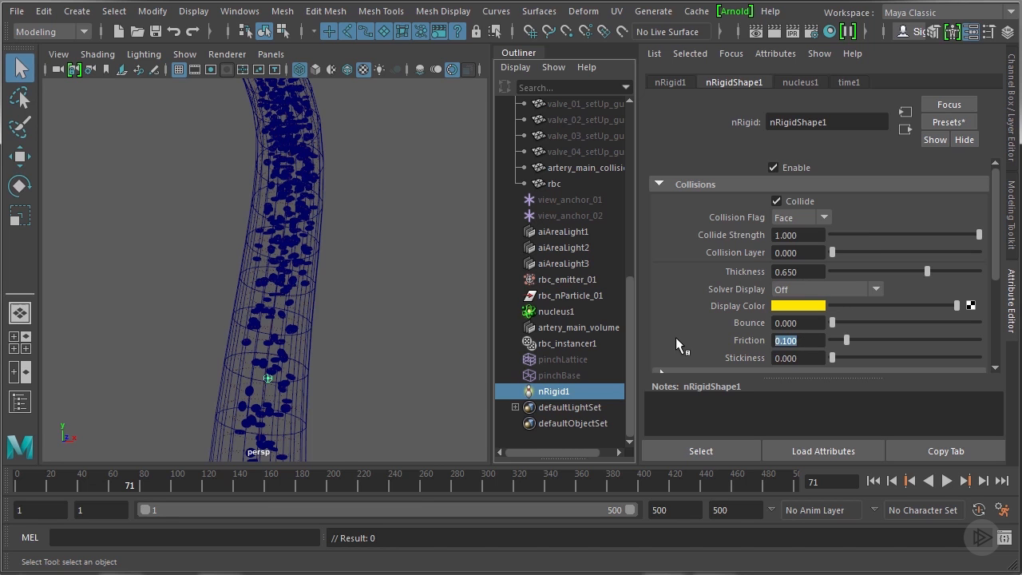
Enter a Friction value of .05 on nRigidShape1
type(".05")
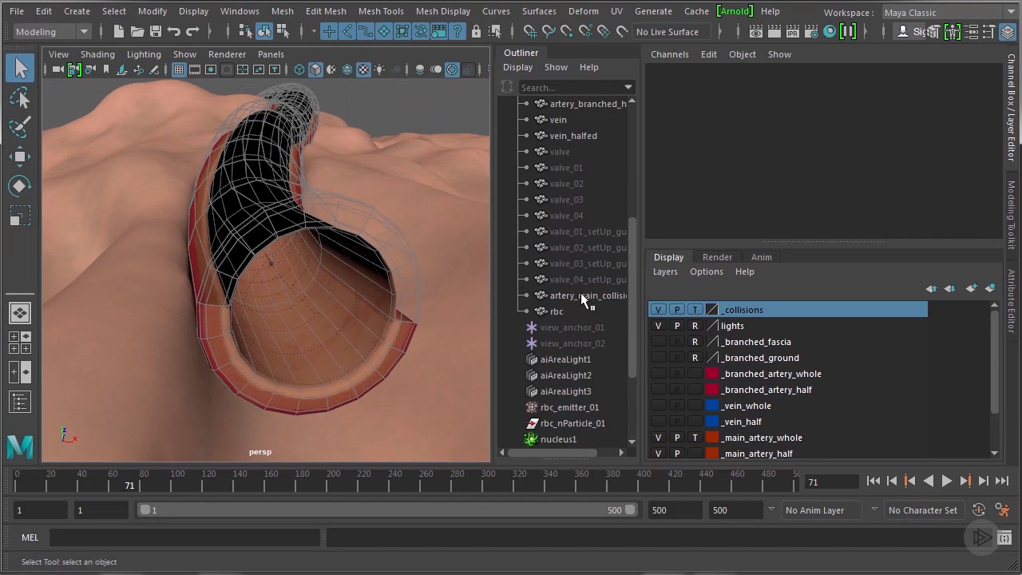
Select artery_main_collision and view the artery's full length from above
right_click(741, 310)
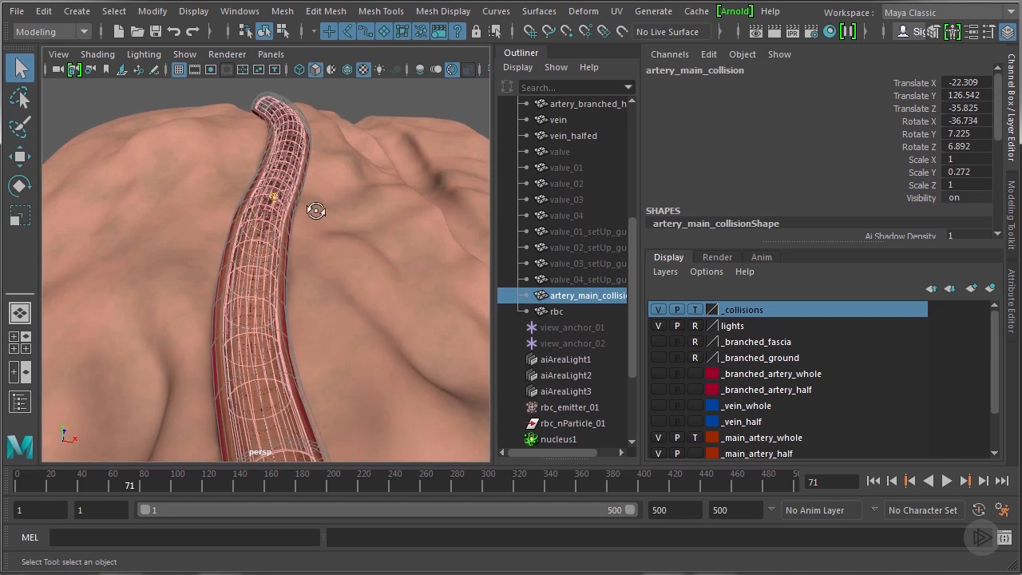
left_click_drag(316, 210, 387, 131)
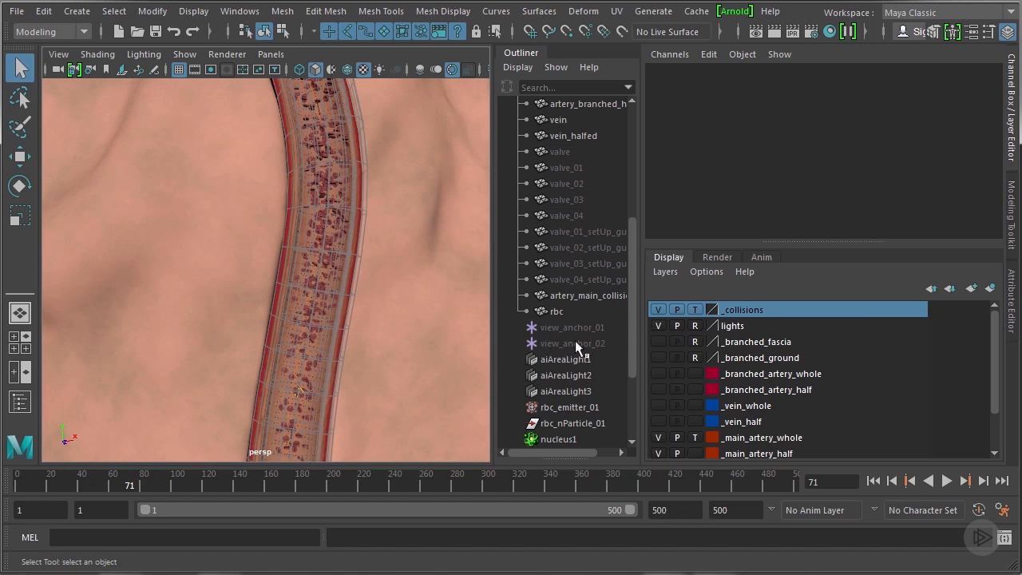
mouse_move(381, 288)
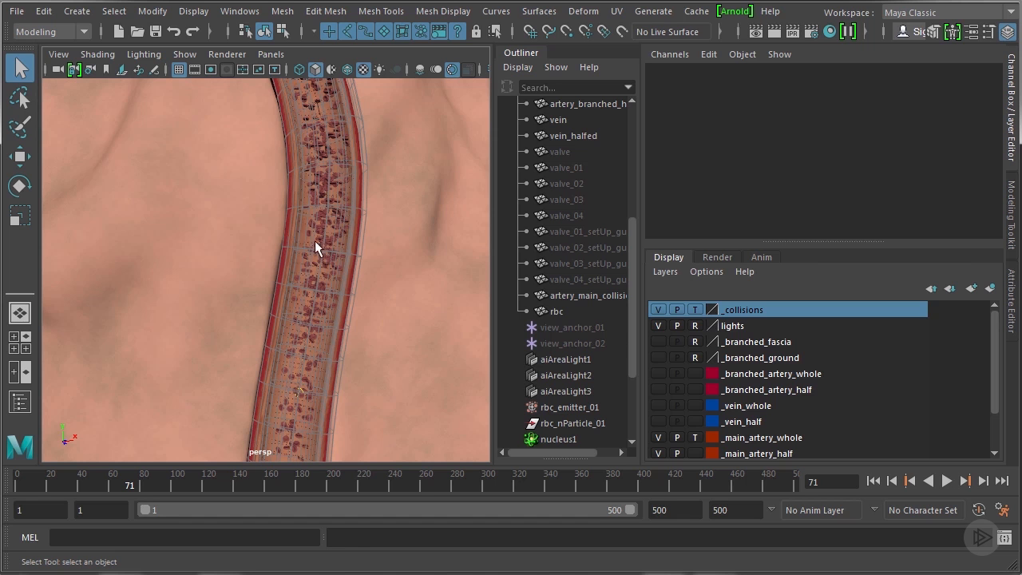
Add artery_main_collision to the ffd1Set lattice set in the Deformer Sets editor
left_click(240, 9)
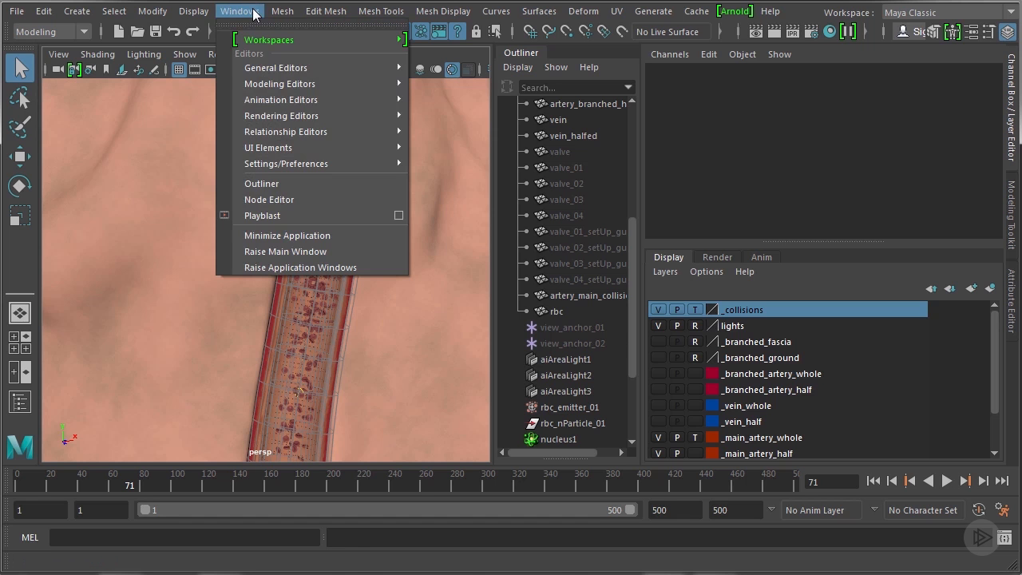
mouse_move(284, 131)
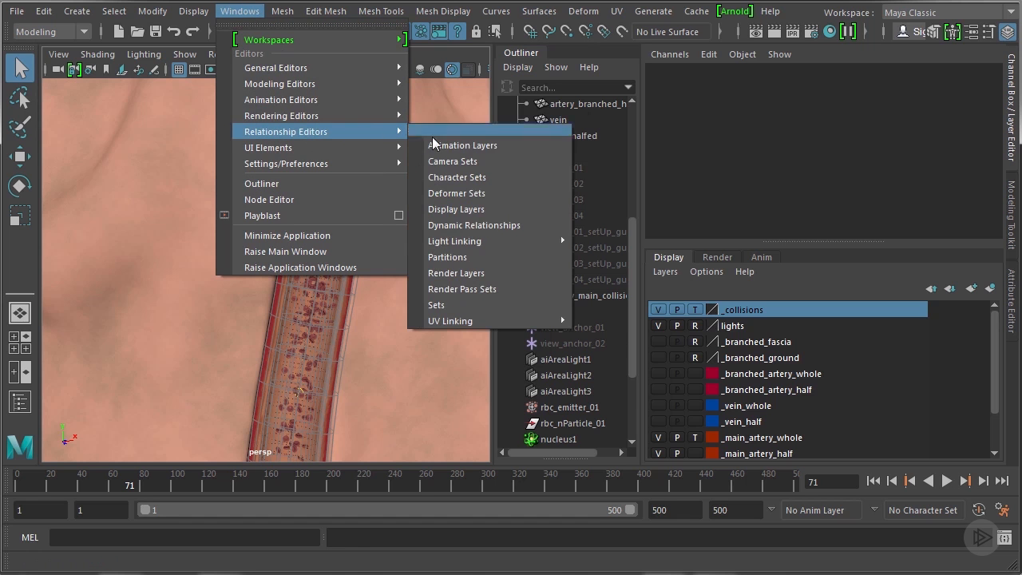
mouse_move(456, 239)
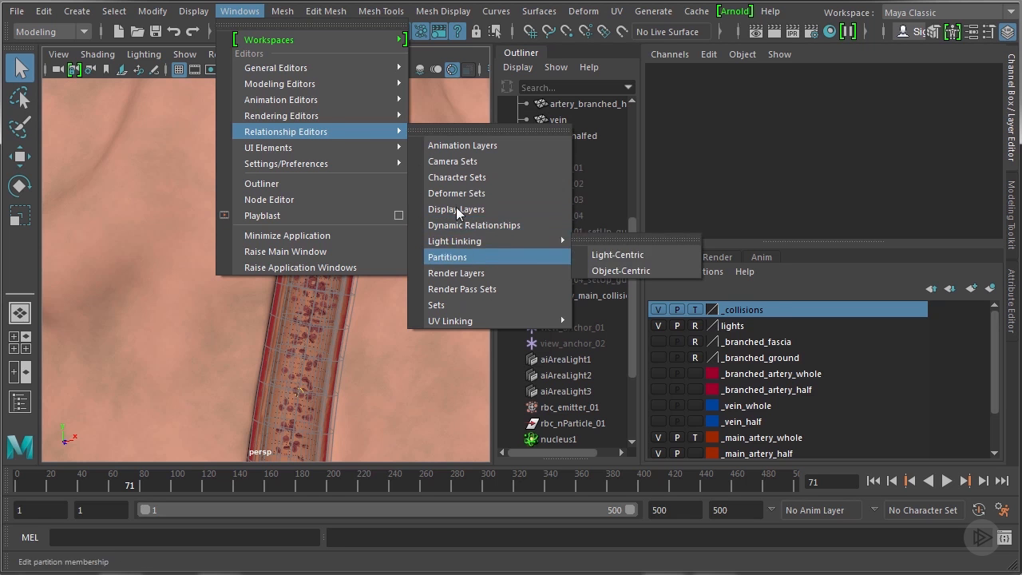
left_click(457, 191)
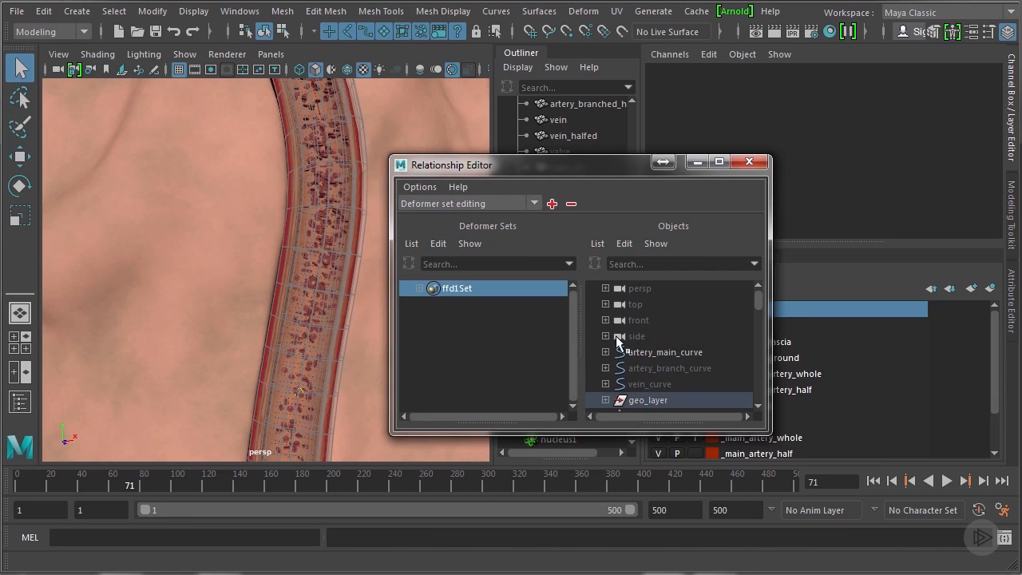
scroll("down", 3)
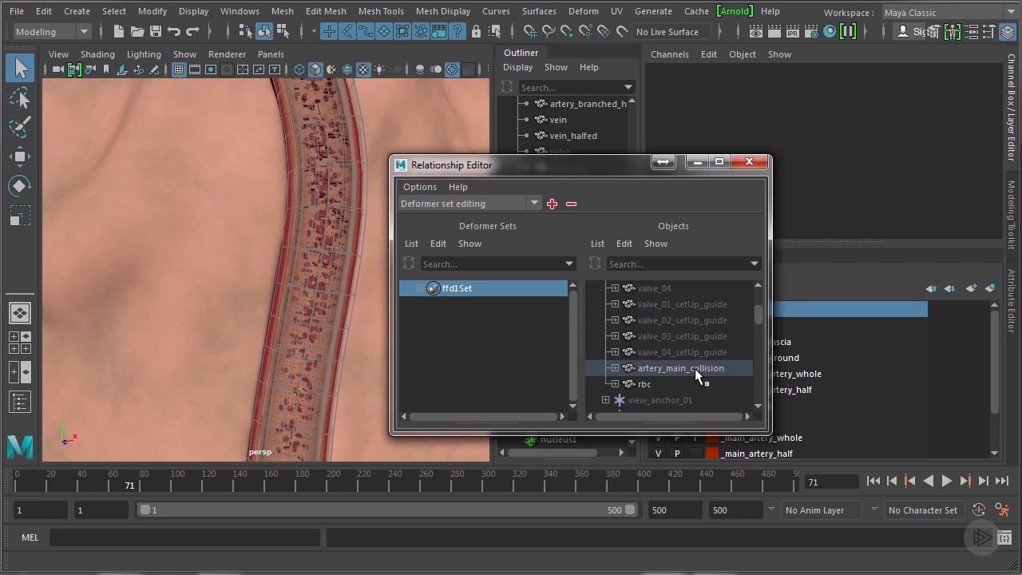
left_click(749, 161)
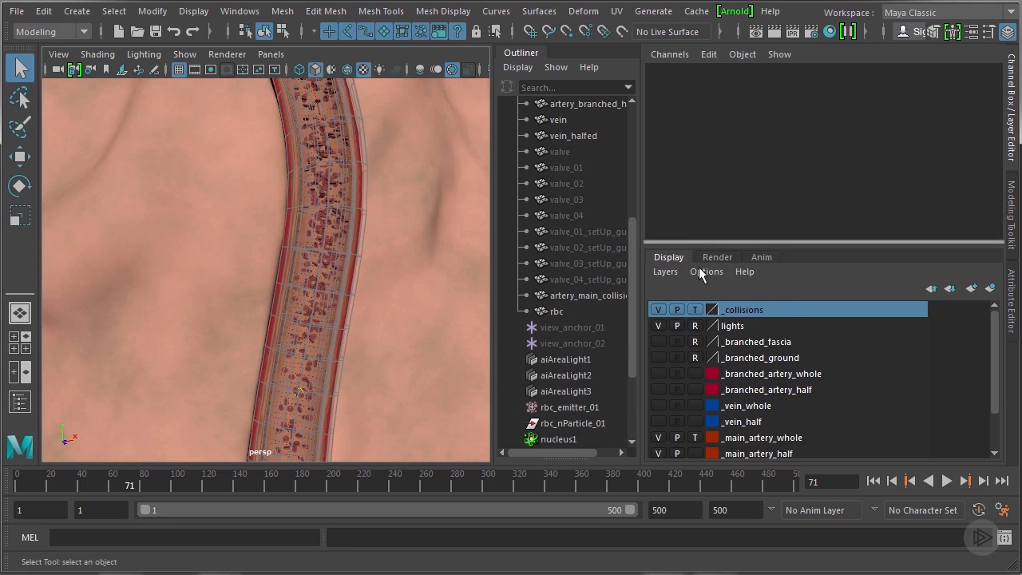
scroll("down", 3)
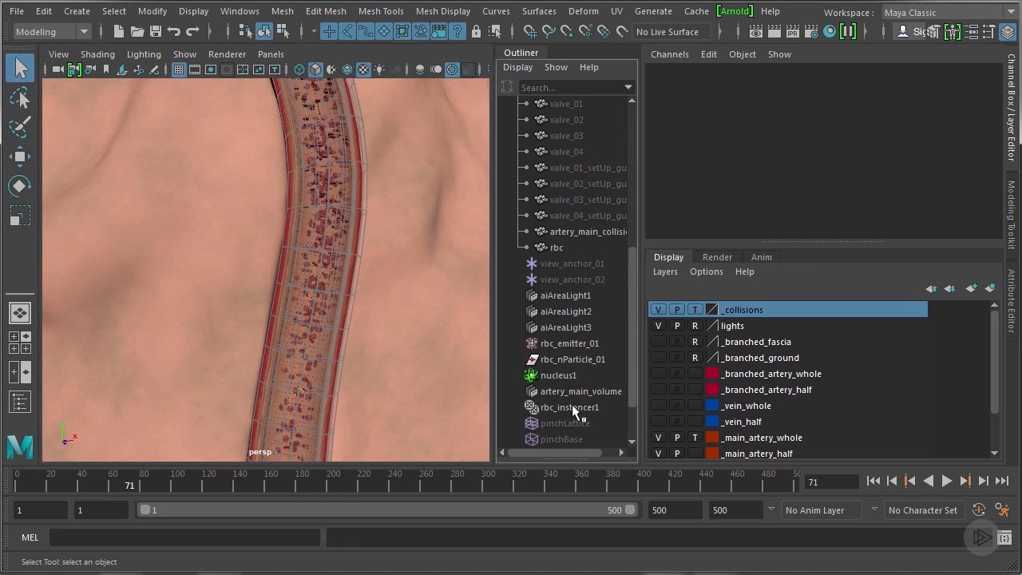
Raise the ffd1 lattice Envelope on pinchLattice to 1.0 and play the simulation
left_click(570, 421)
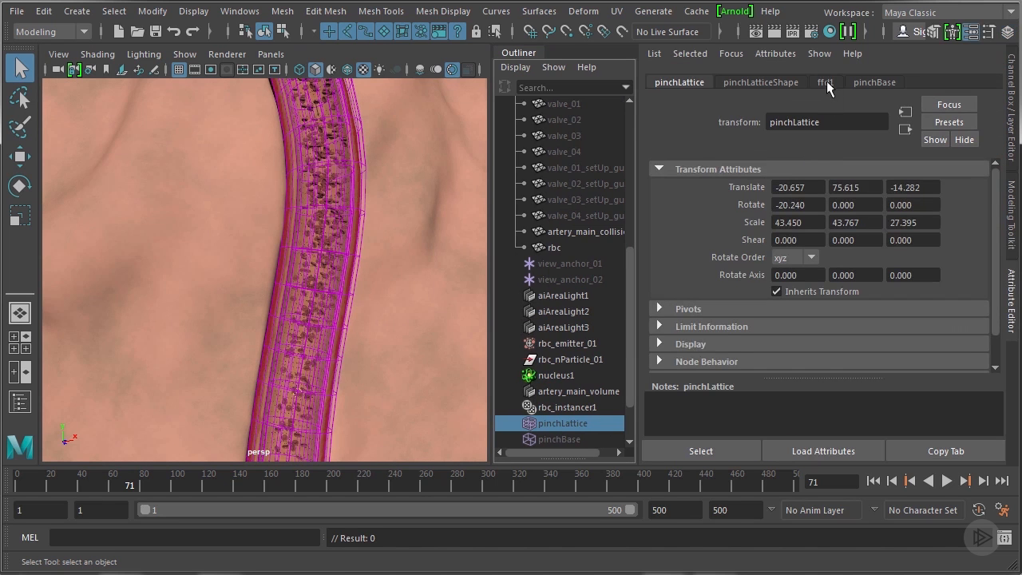
left_click(824, 81)
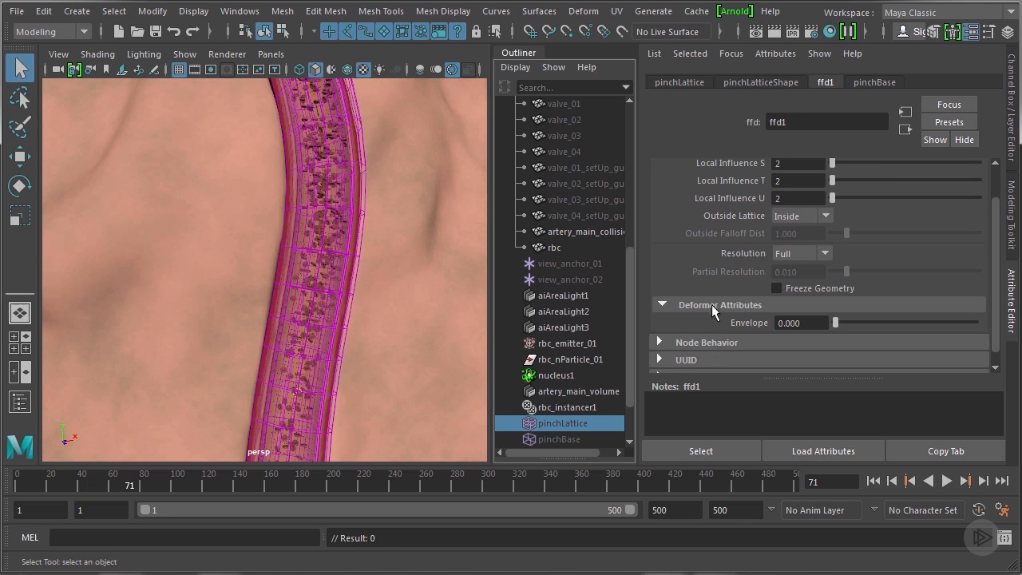
left_click_drag(835, 322, 971, 323)
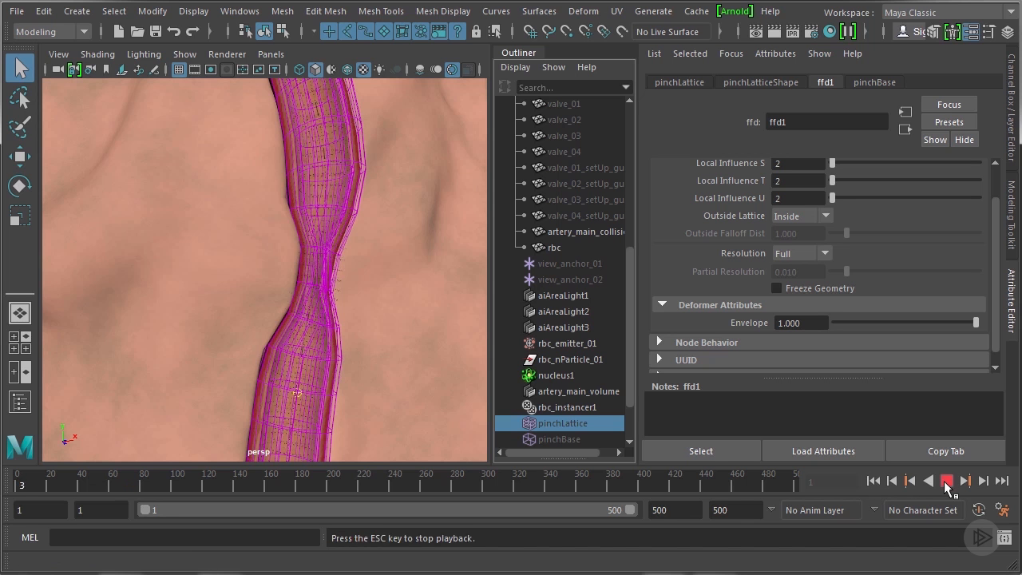
left_click(942, 489)
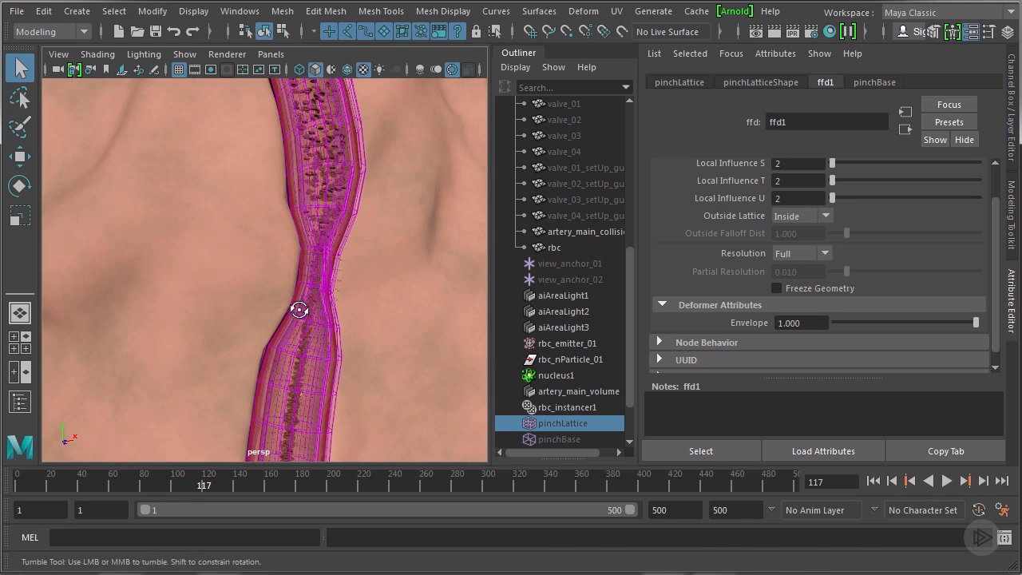
Orbit the view to inspect the pinched artery section from the side and above
left_click_drag(300, 310, 296, 307)
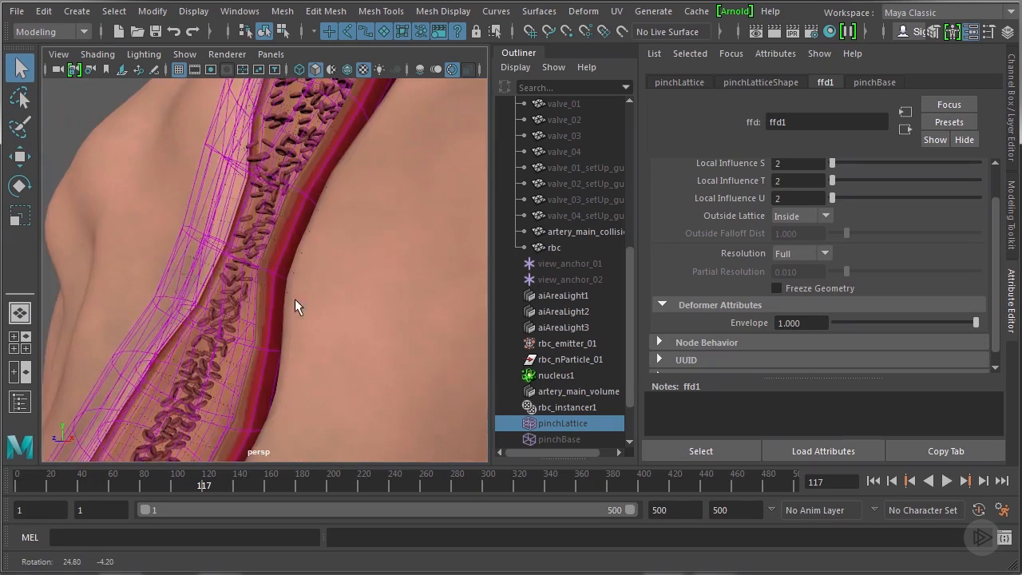
left_click_drag(296, 306, 339, 310)
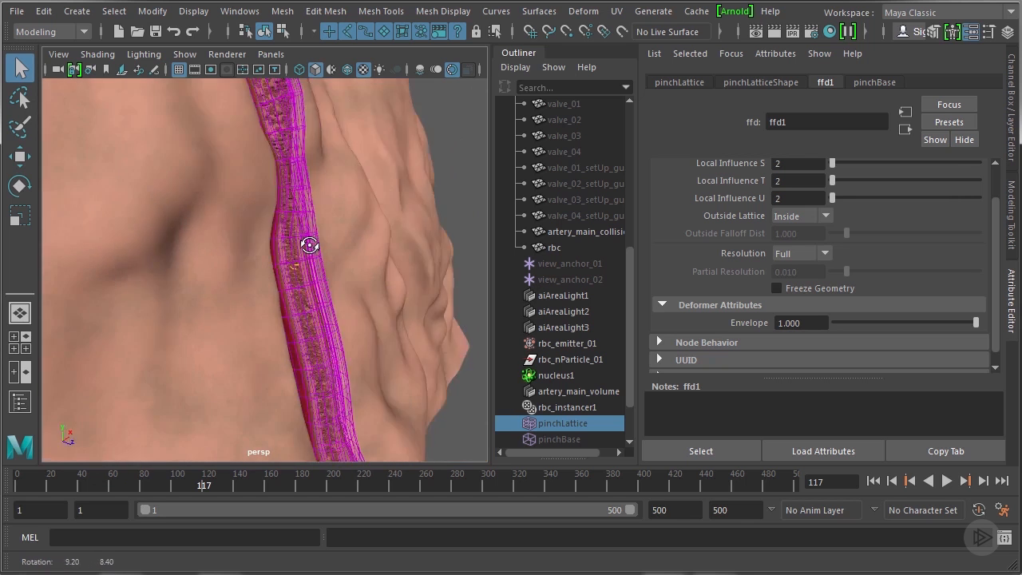
left_click_drag(310, 246, 282, 266)
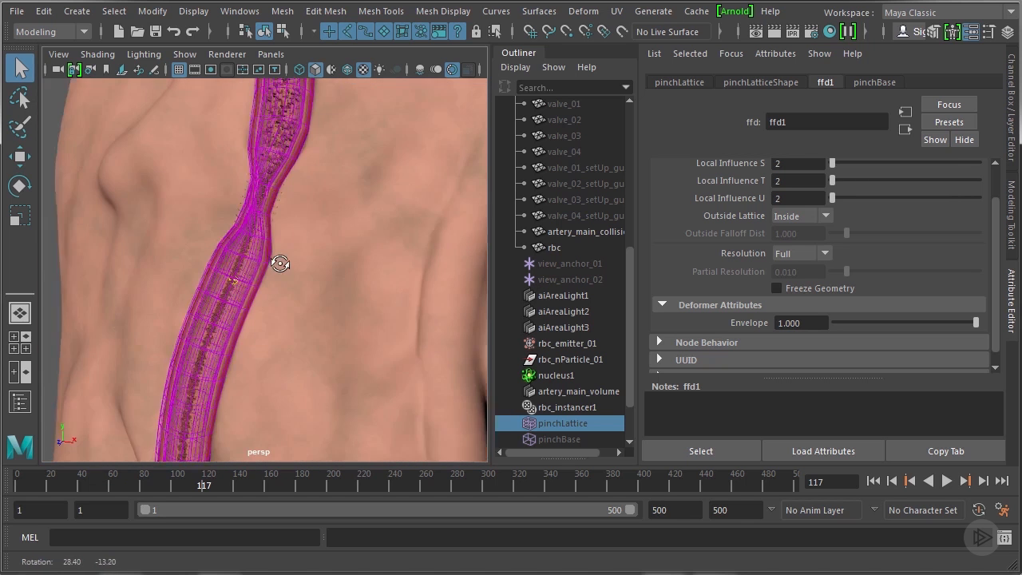